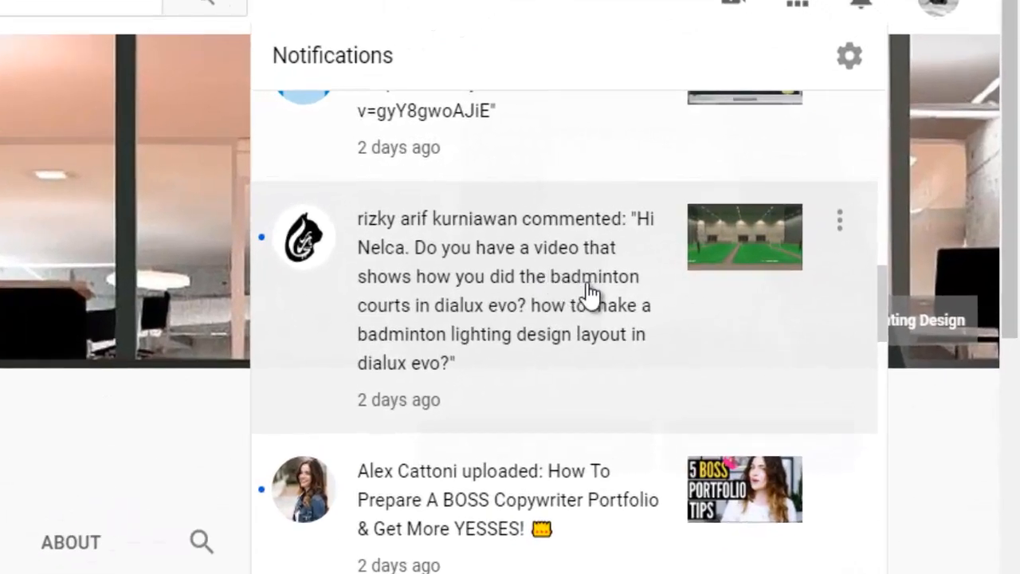
mouse_move(539, 274)
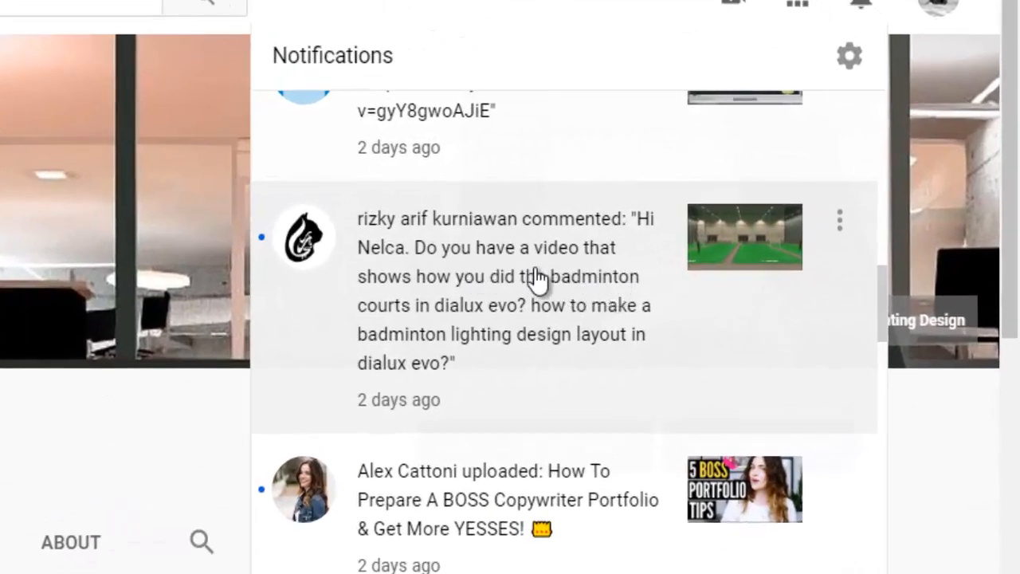
mouse_move(498, 295)
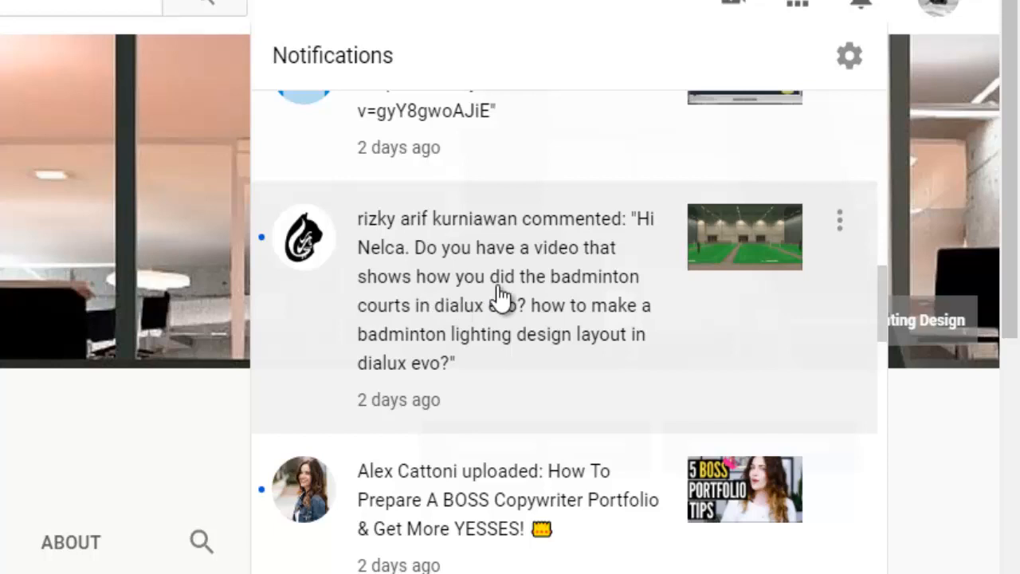
mouse_move(534, 331)
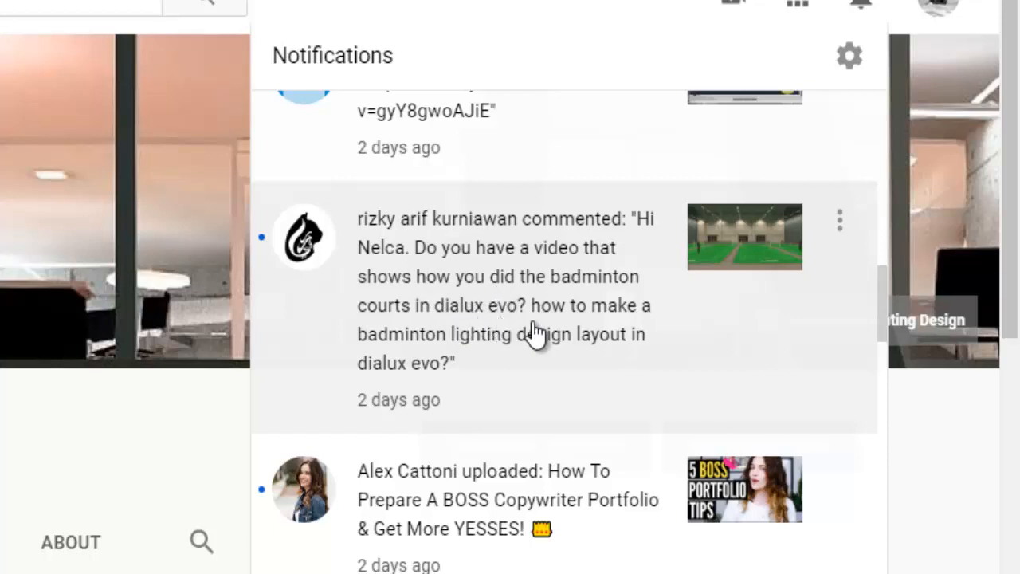
mouse_move(462, 357)
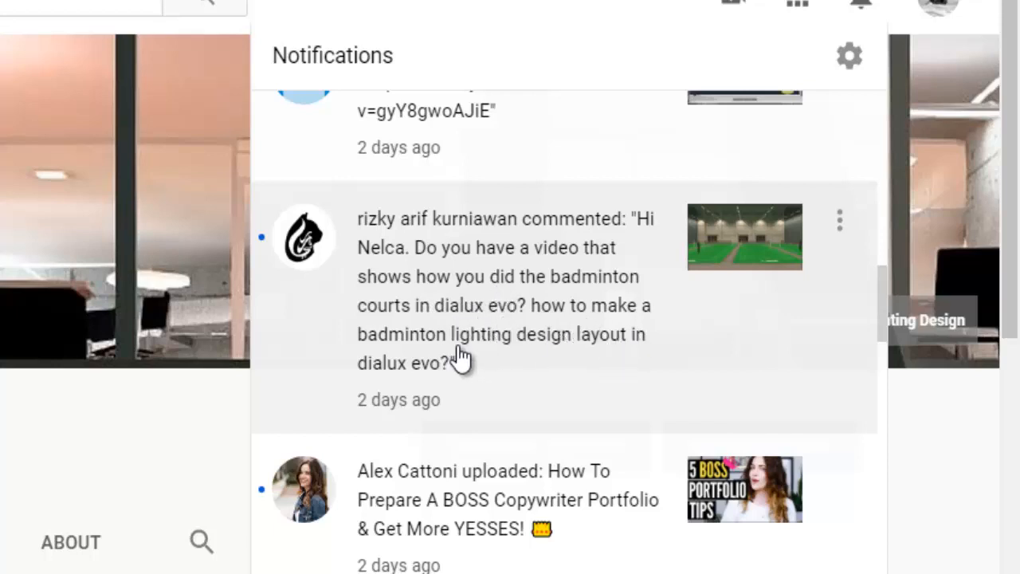
mouse_move(530, 384)
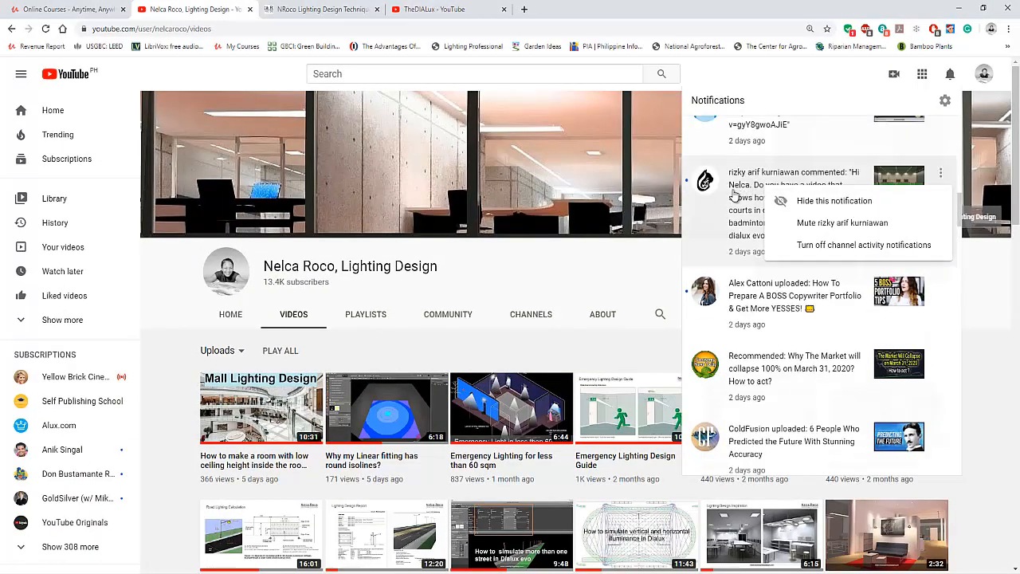
Step: Show the comment thread with the viewer's question about badminton courts in DIALux evo
left_click(794, 178)
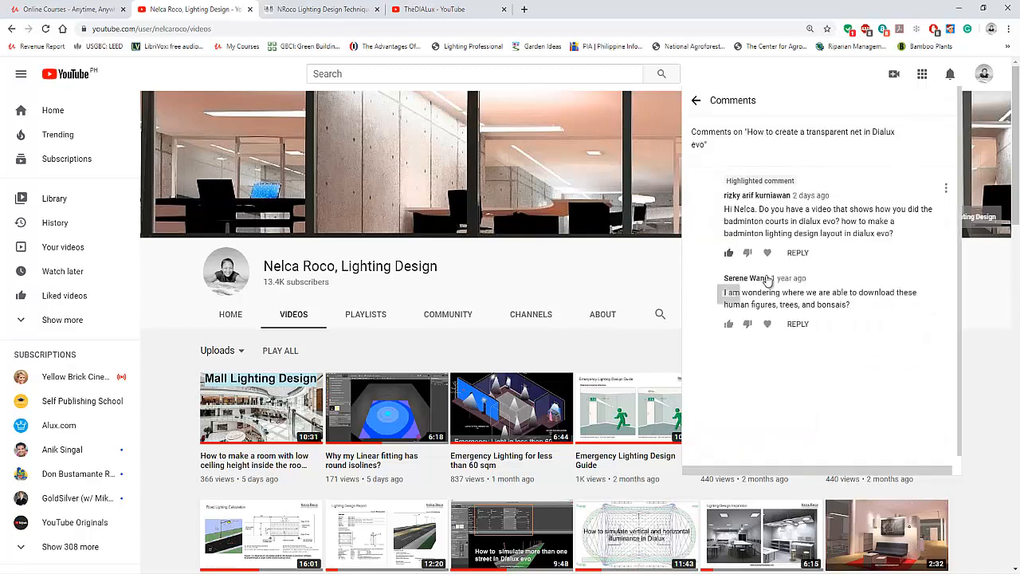
left_click(695, 101)
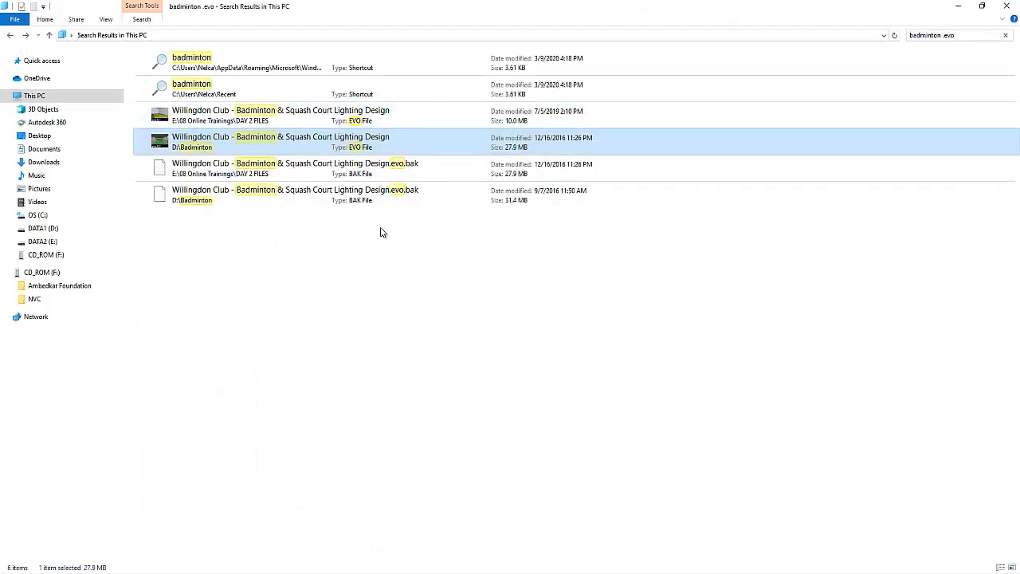
Step: Launch the Willingdon Club - Badminton & Squash Court Lighting Design EVO project from the search results
double_click(281, 142)
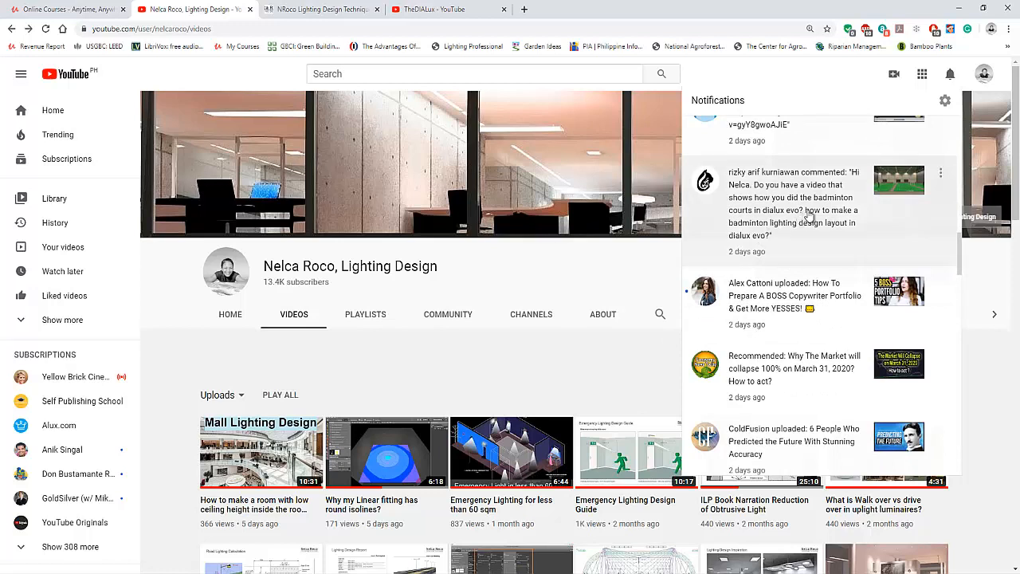
mouse_move(884, 226)
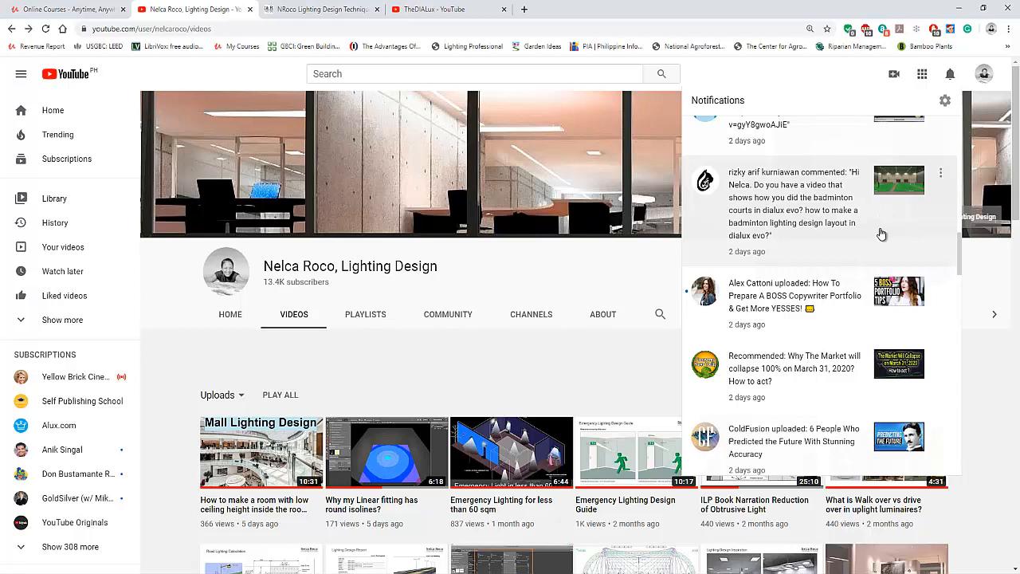
mouse_move(833, 220)
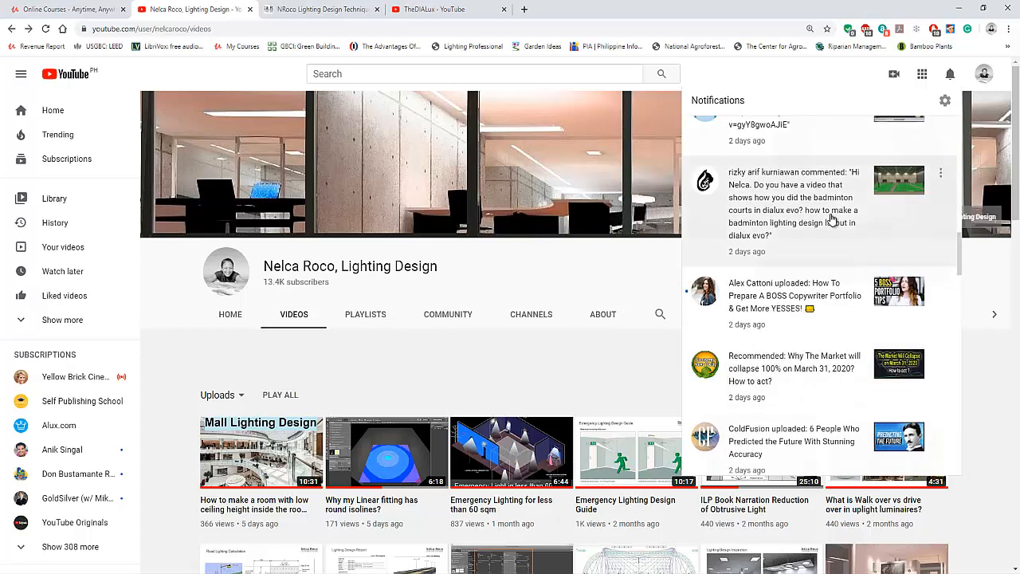
mouse_move(835, 230)
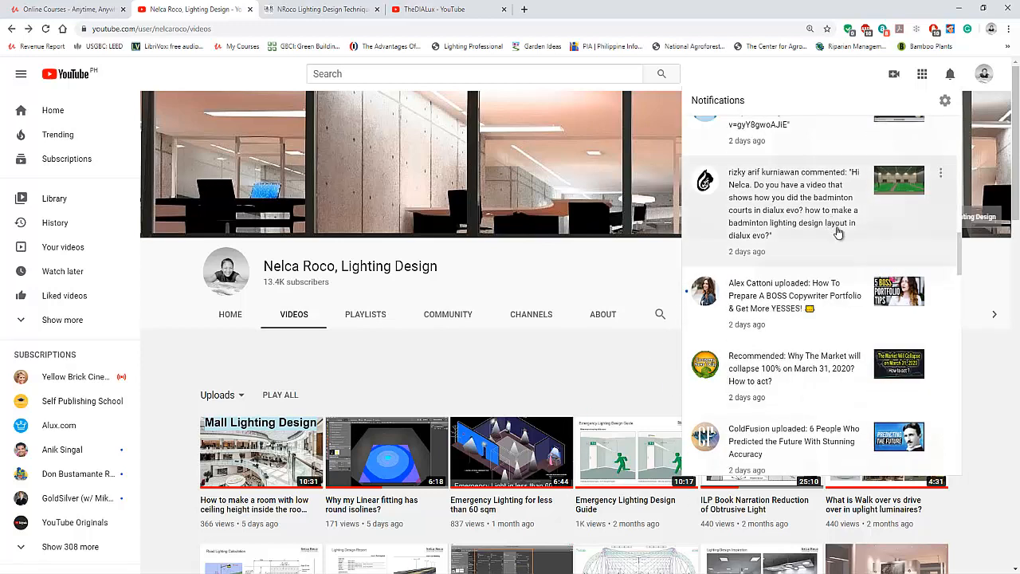
mouse_move(849, 240)
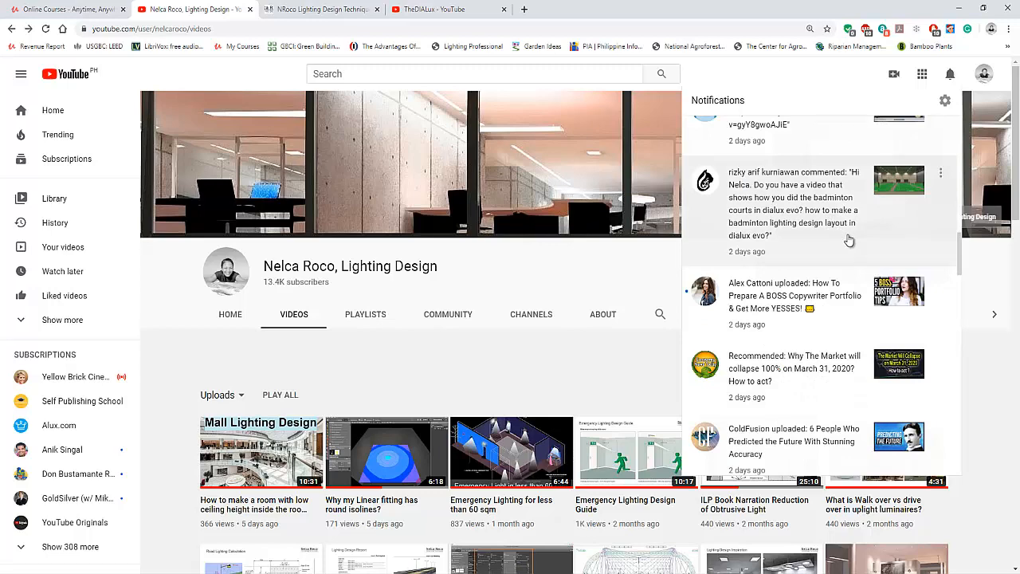
mouse_move(536, 375)
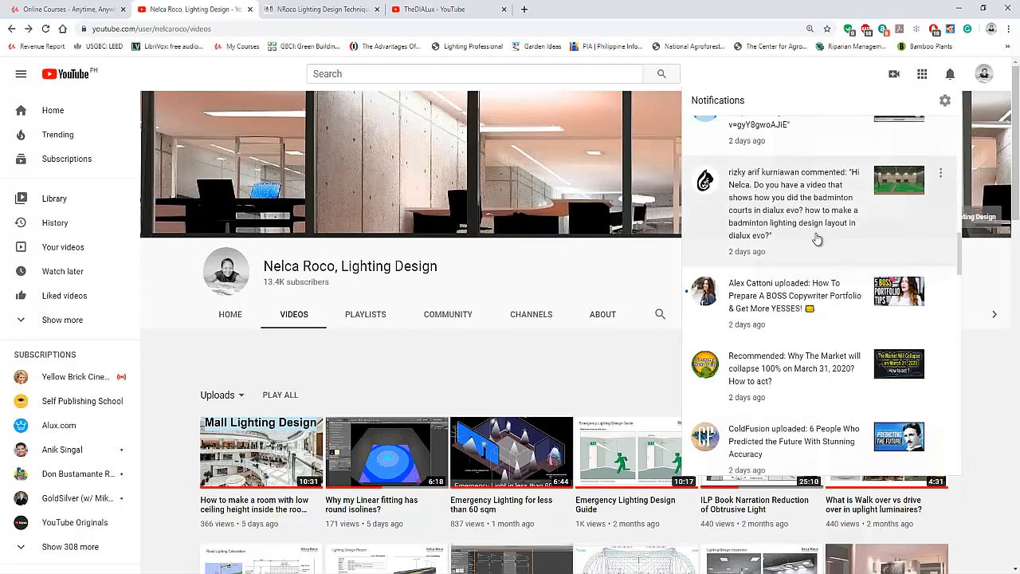
mouse_move(820, 243)
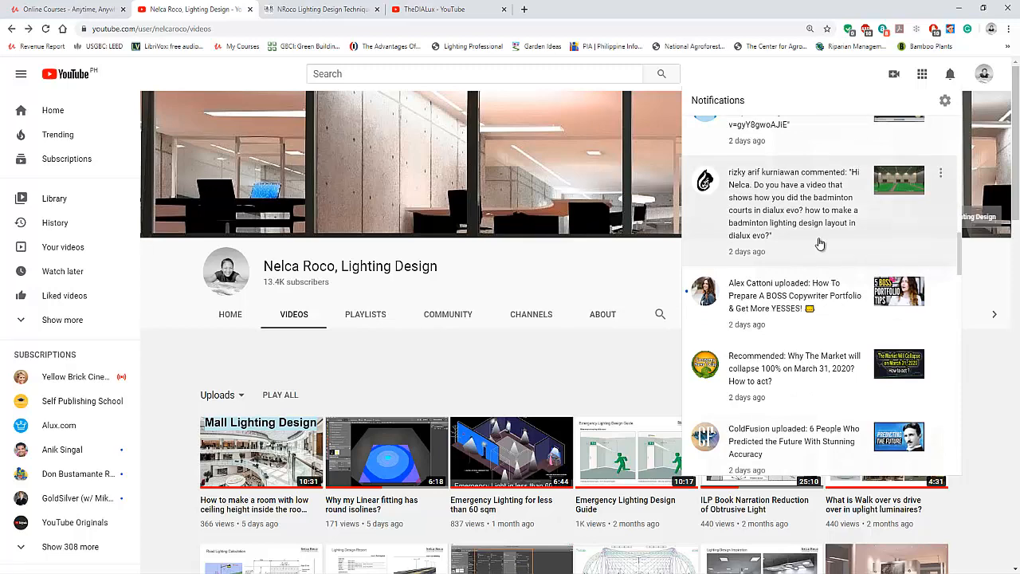
mouse_move(822, 245)
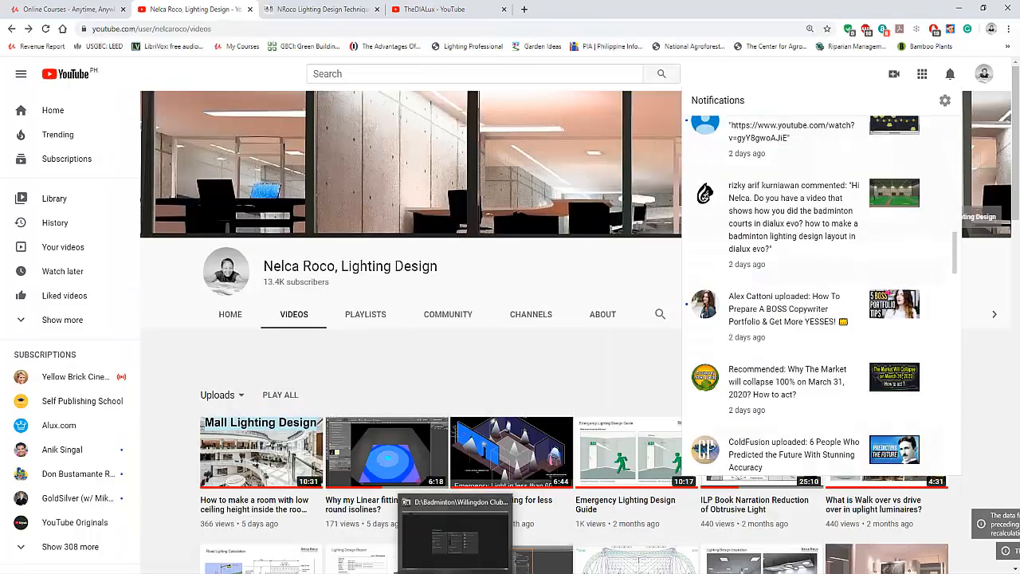
Step: Bring the opened Willingdon Club project window to the front from the taskbar
left_click(455, 534)
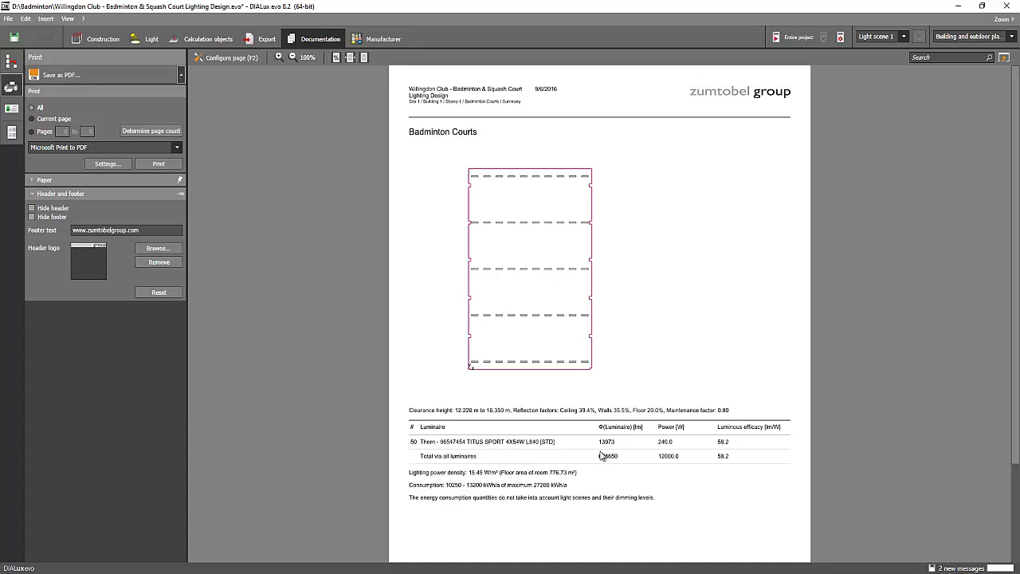
Step: Leave the report preview for Construction mode and show the badminton hall as a 3D rendering
left_click(102, 38)
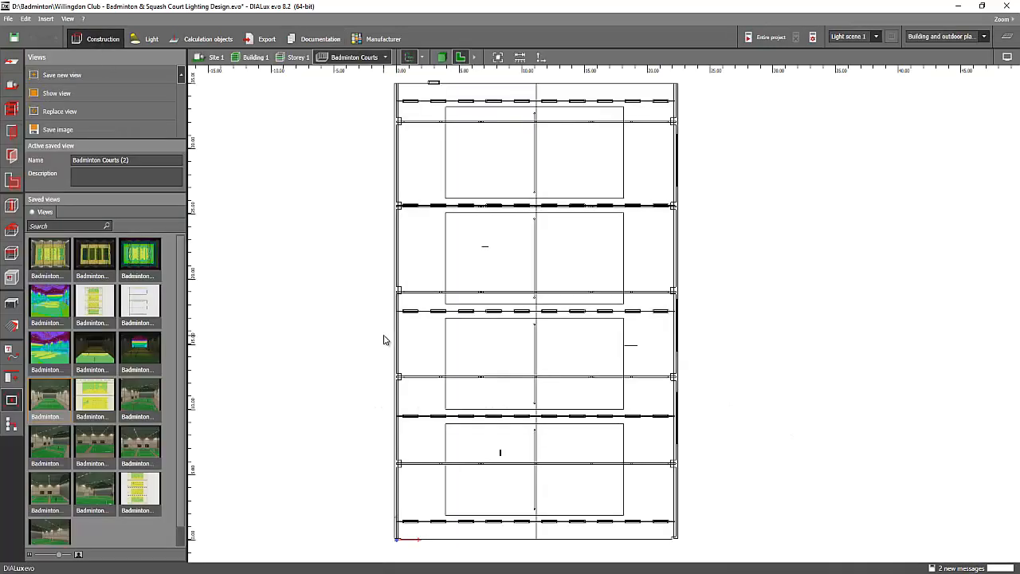
mouse_move(444, 57)
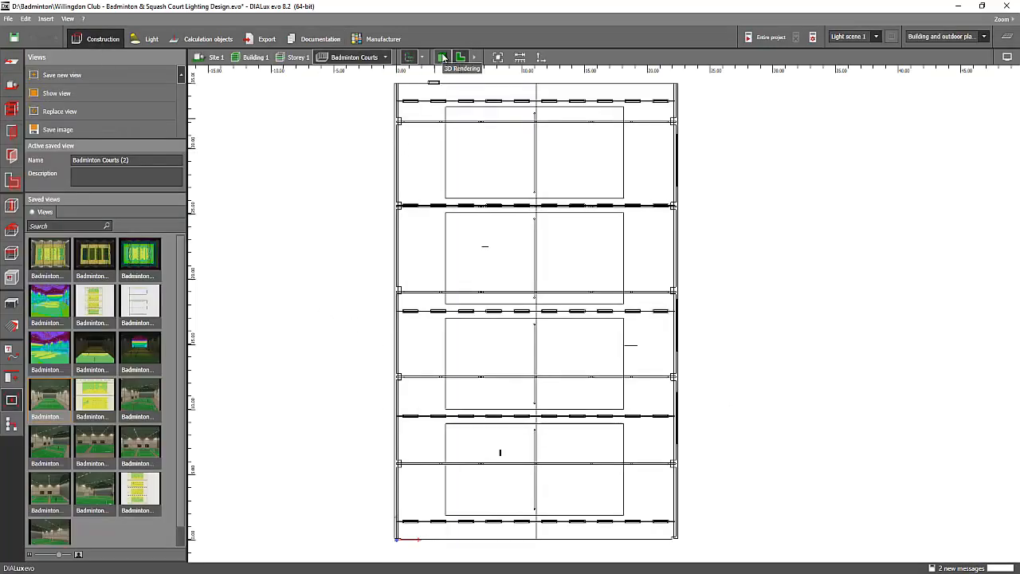
left_click(442, 57)
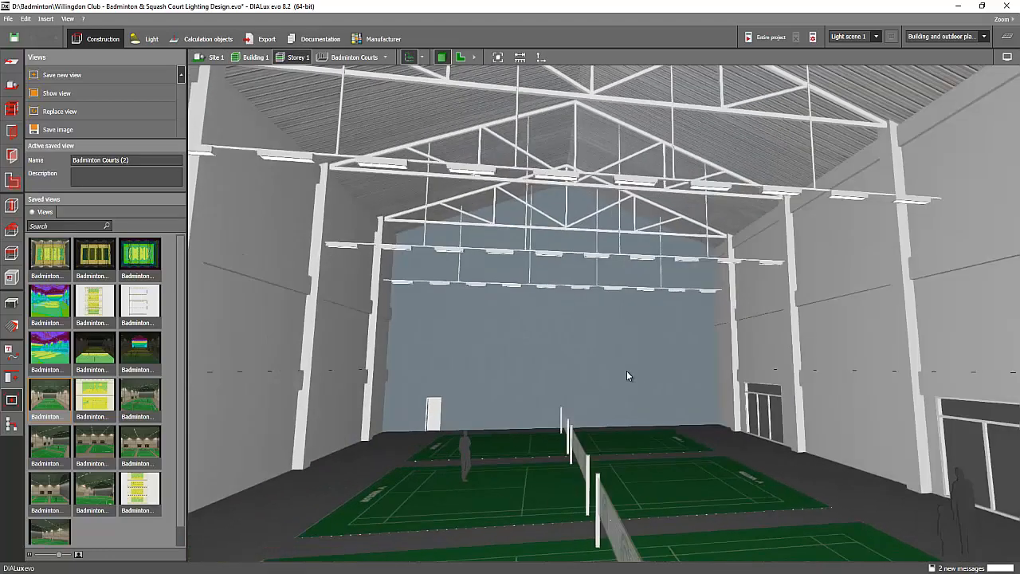
left_click_drag(629, 375, 382, 144)
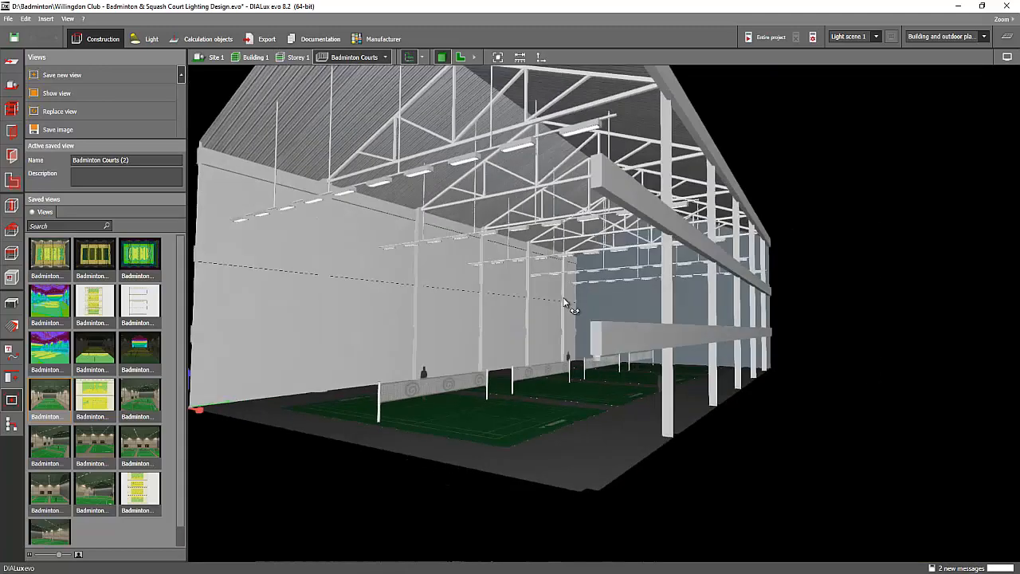
left_click_drag(566, 303, 518, 291)
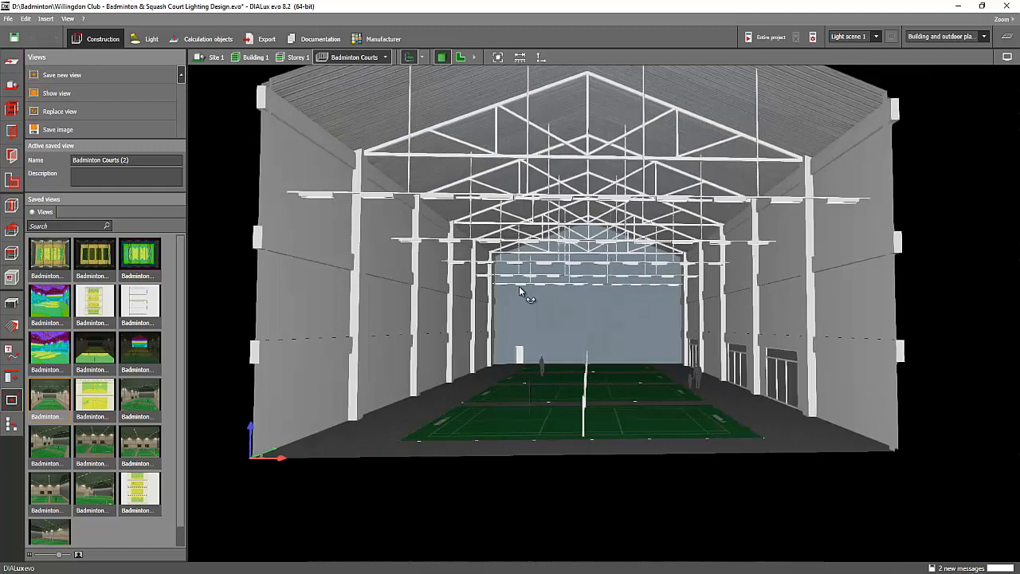
left_click_drag(518, 290, 651, 269)
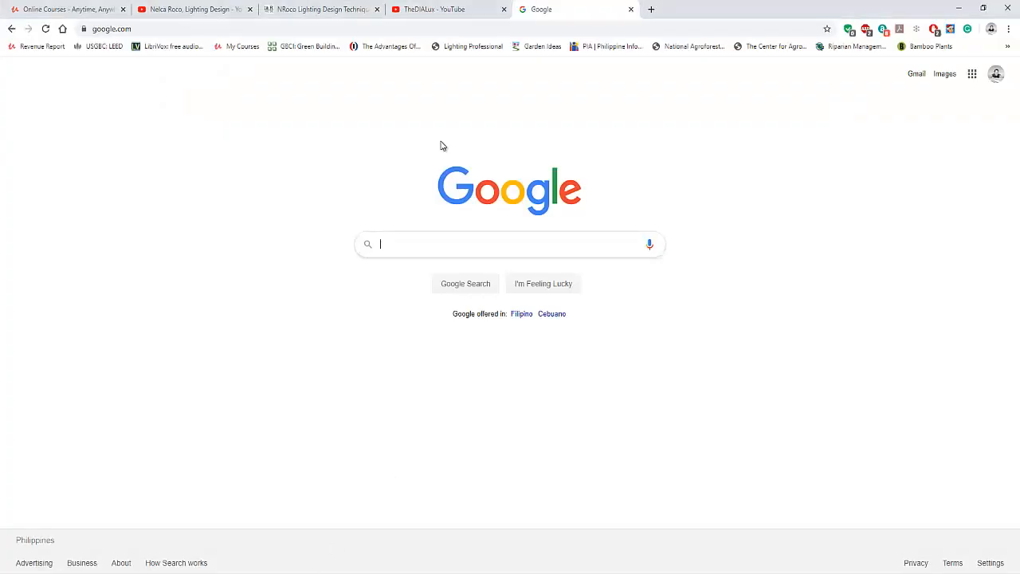
Step: Browse down through the lighting design channel's uploaded DIALux tutorial videos
left_click(431, 10)
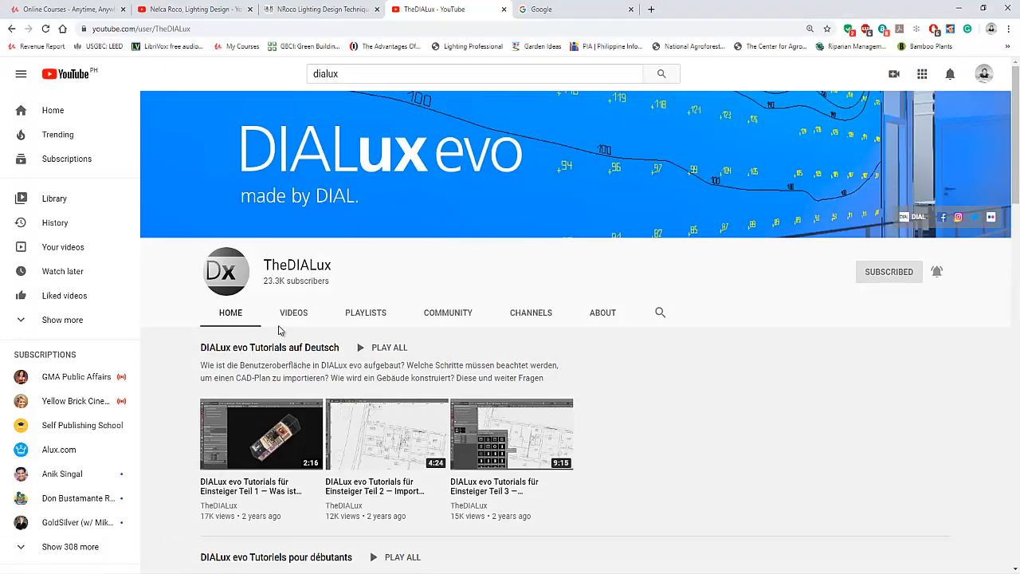
scroll("down", 3)
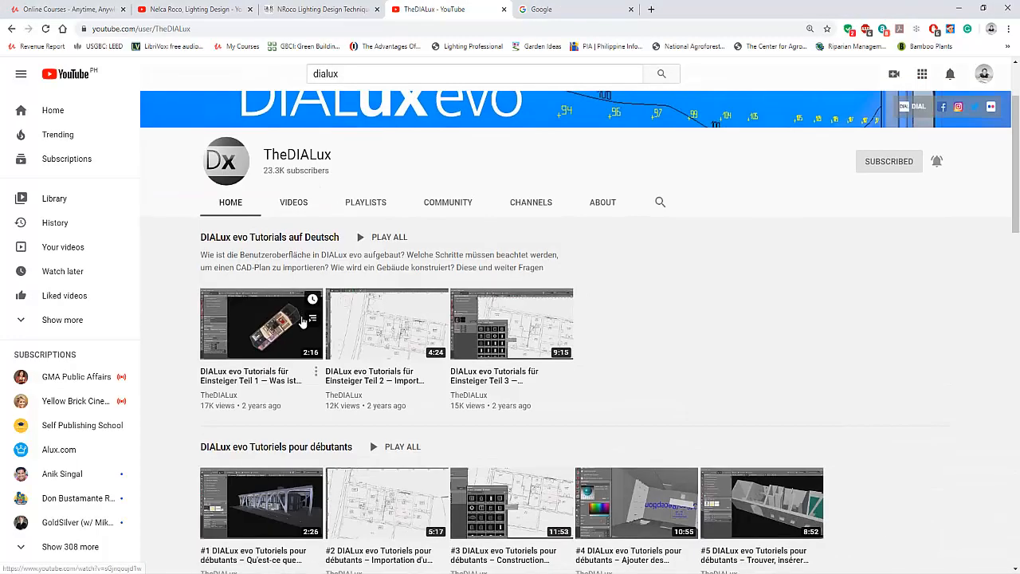
scroll("down", 3)
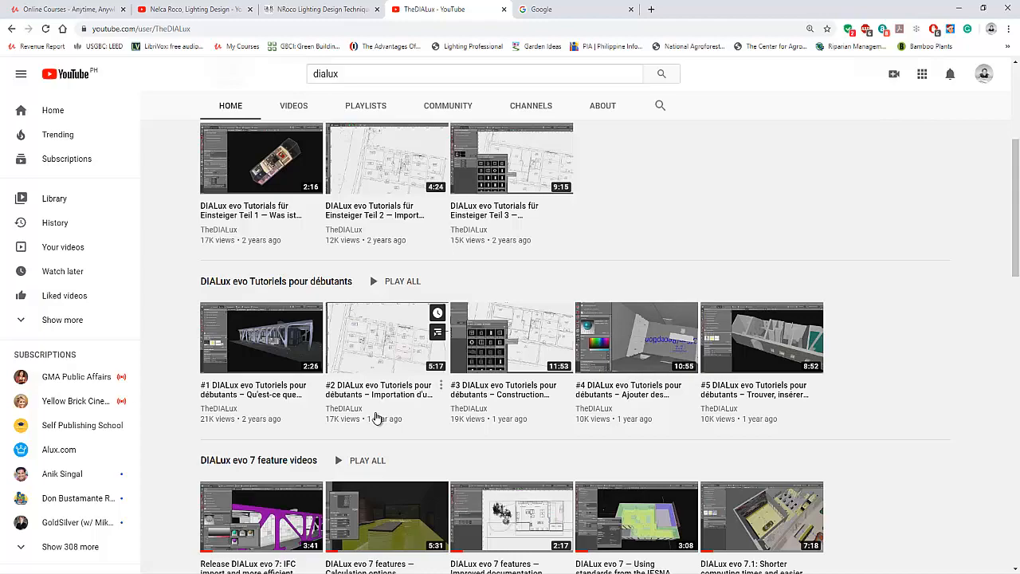
scroll("down", 3)
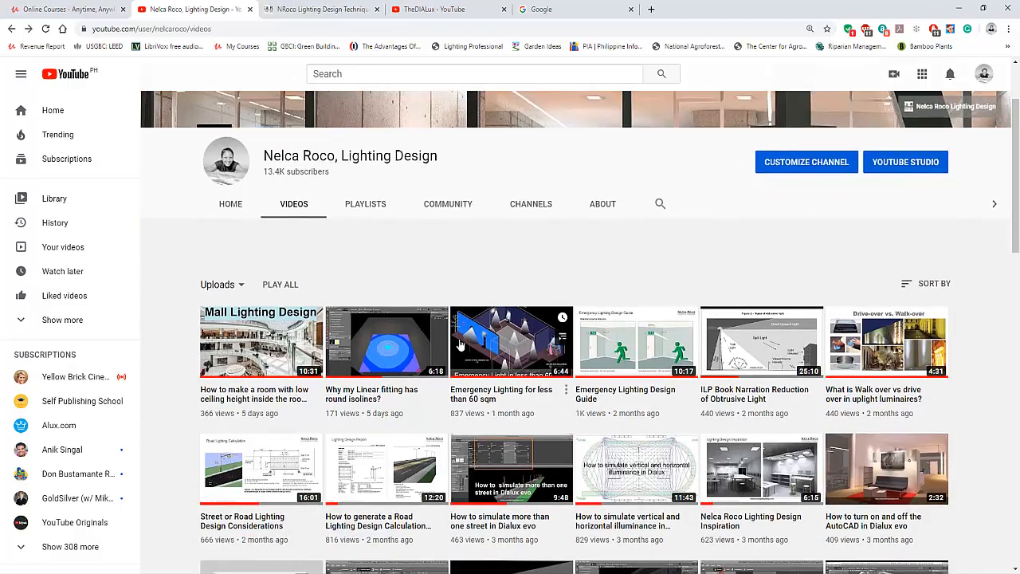
scroll("down", 3)
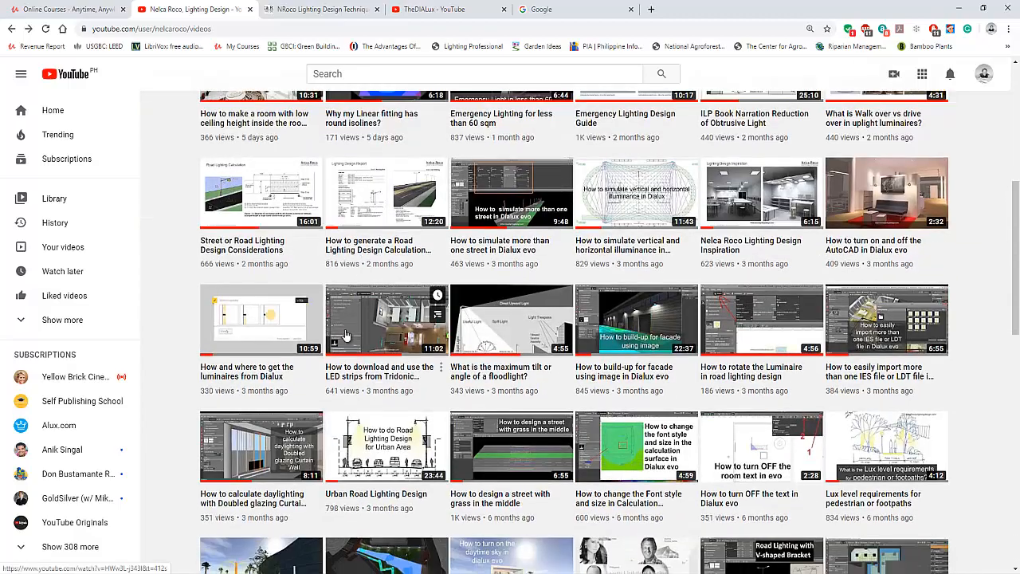
scroll("down", 3)
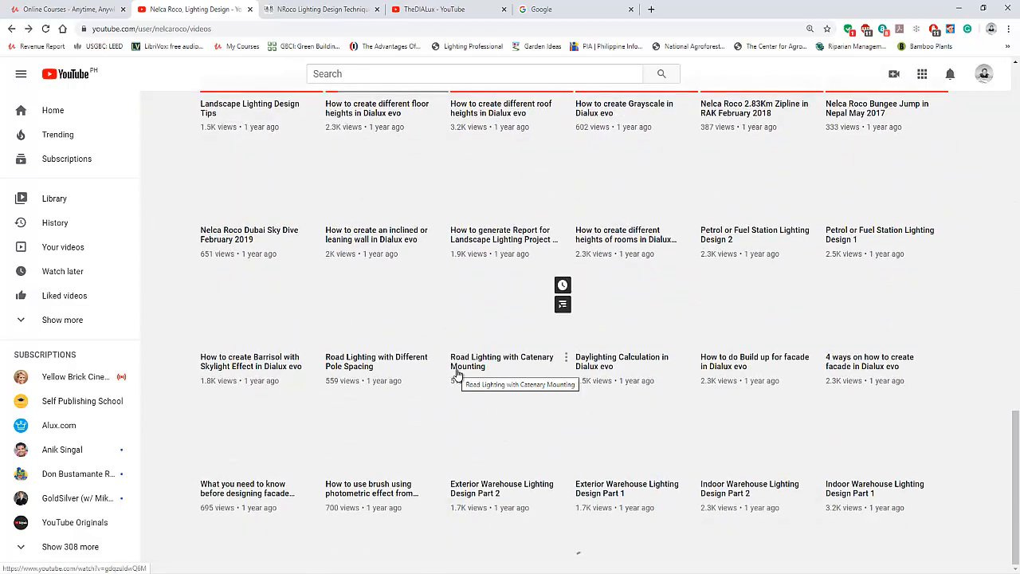
scroll("up", 3)
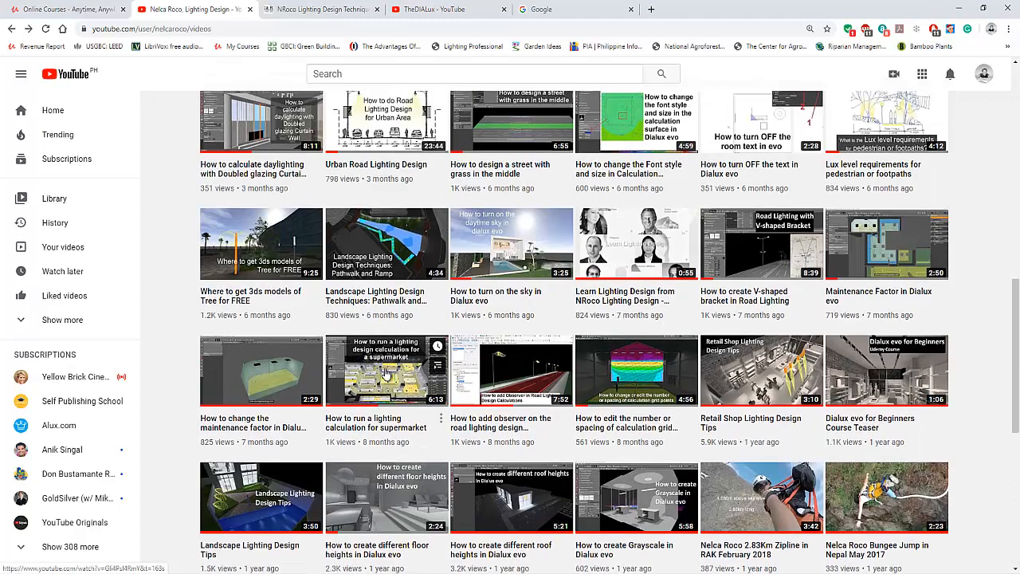
scroll("down", 3)
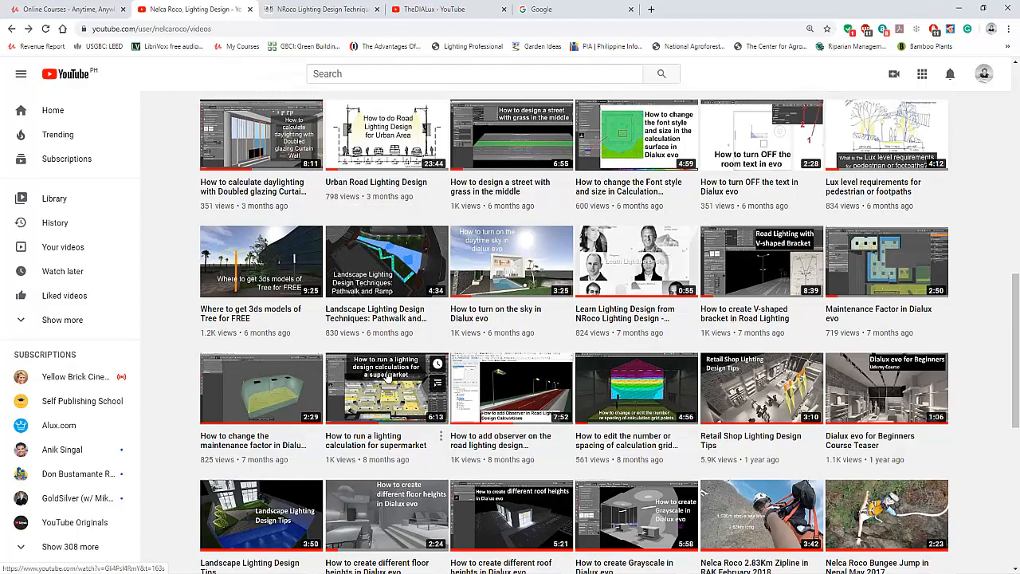
scroll("down", 3)
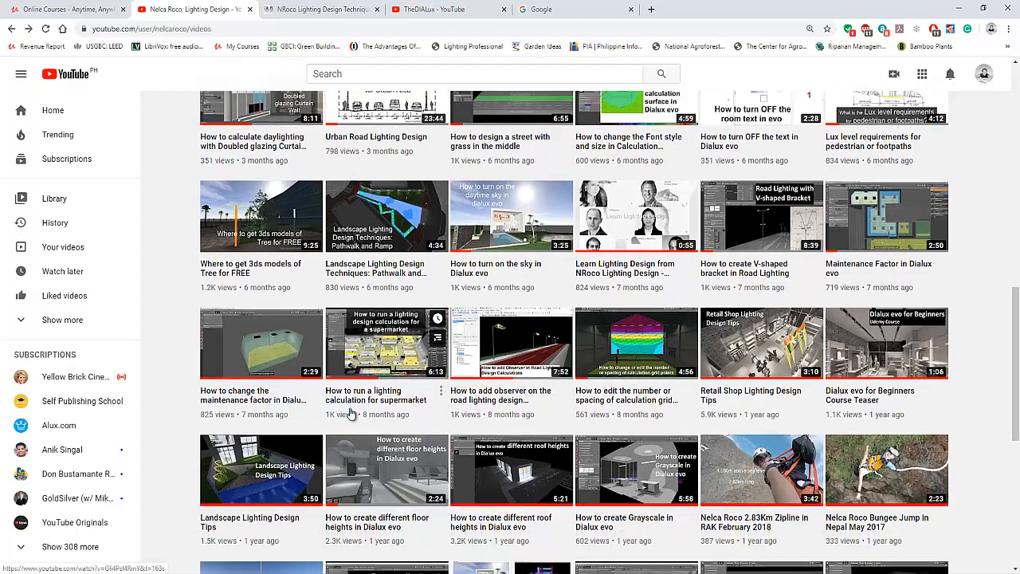
scroll("down", 3)
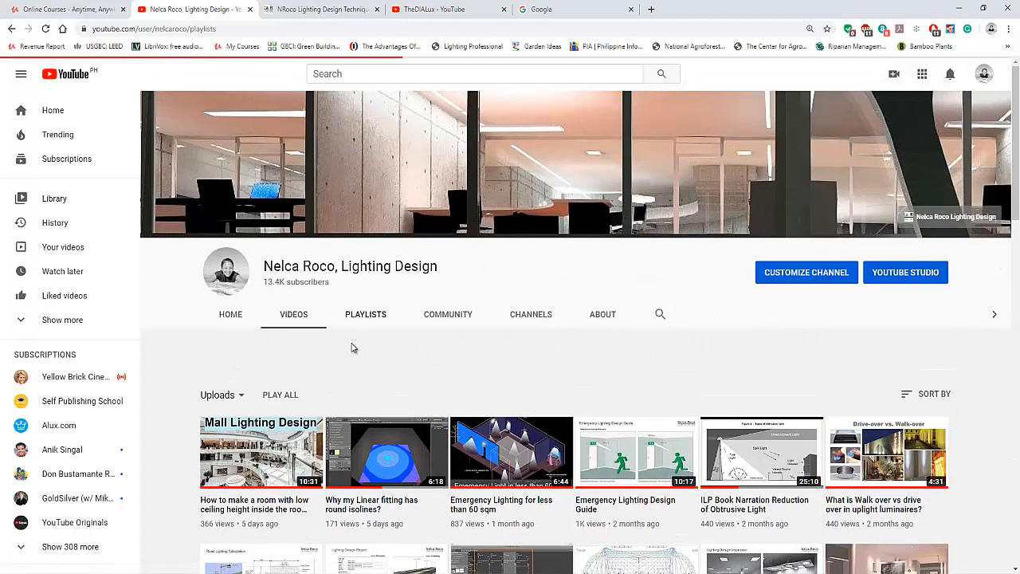
Step: Show the channel's Playlists section
left_click(365, 314)
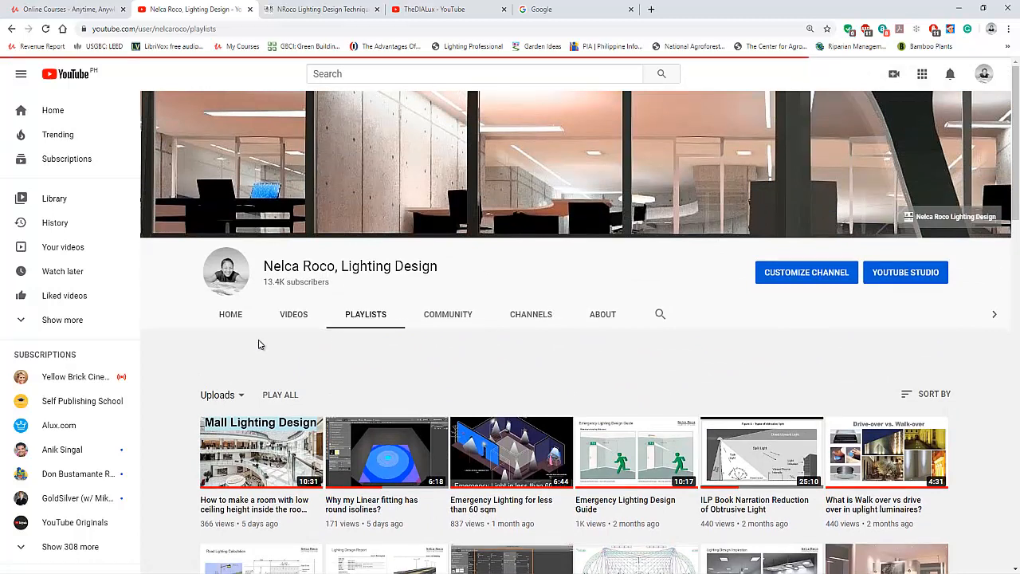
mouse_move(236, 370)
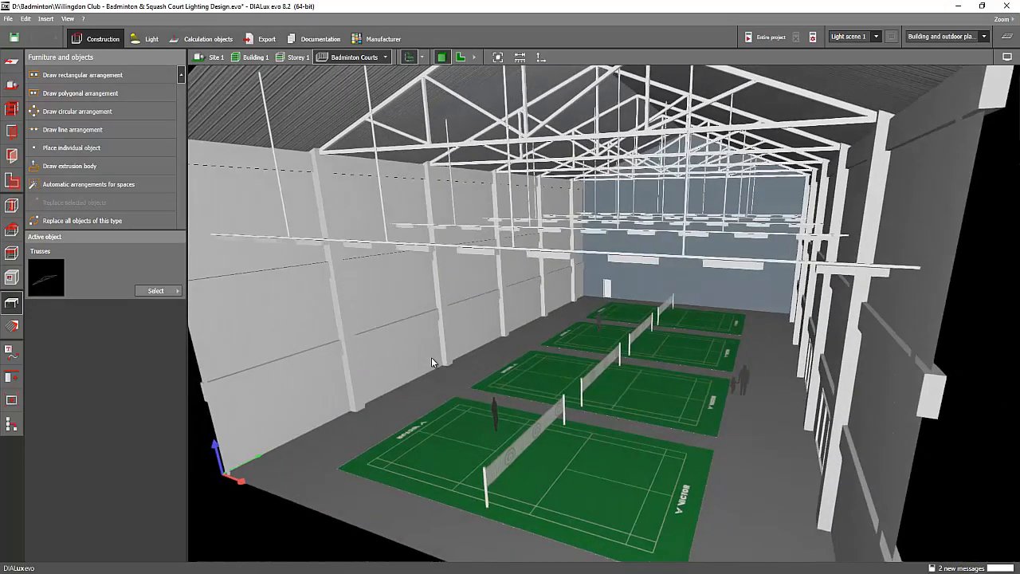
Step: Orbit the hall to inspect the roof trusses, side wall and courts
left_click_drag(434, 363, 472, 263)
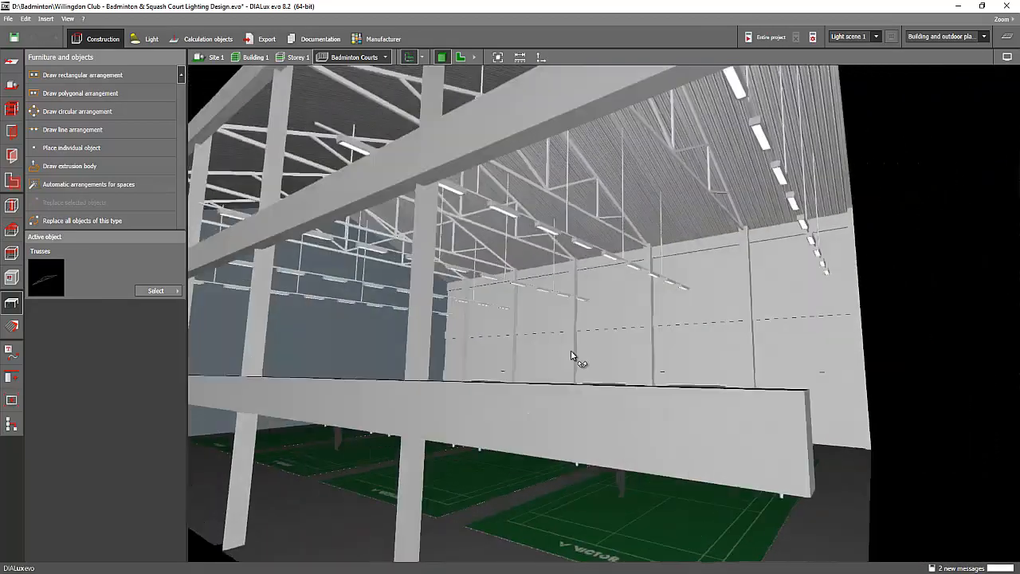
left_click_drag(574, 354, 650, 446)
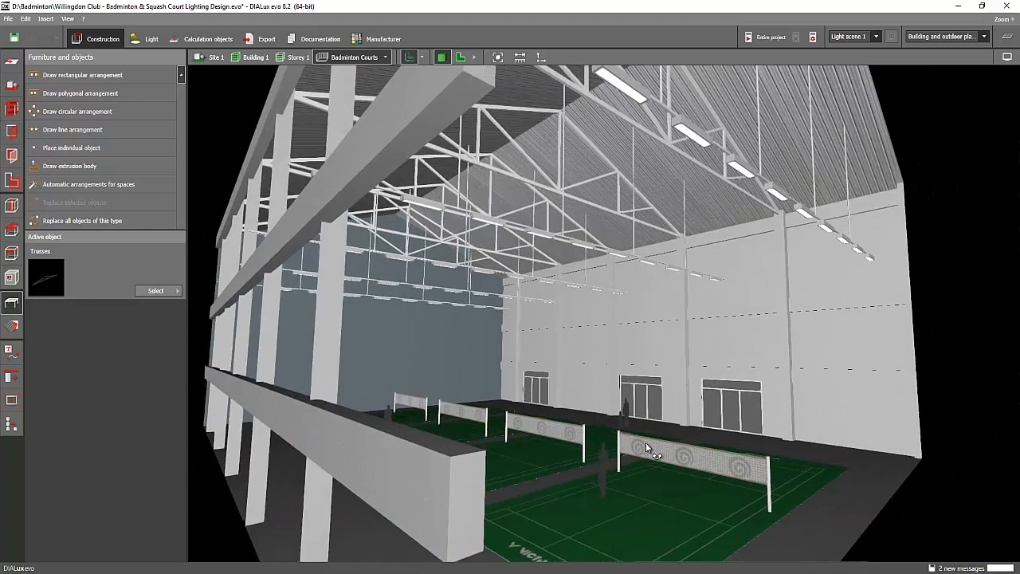
left_click_drag(646, 447, 626, 475)
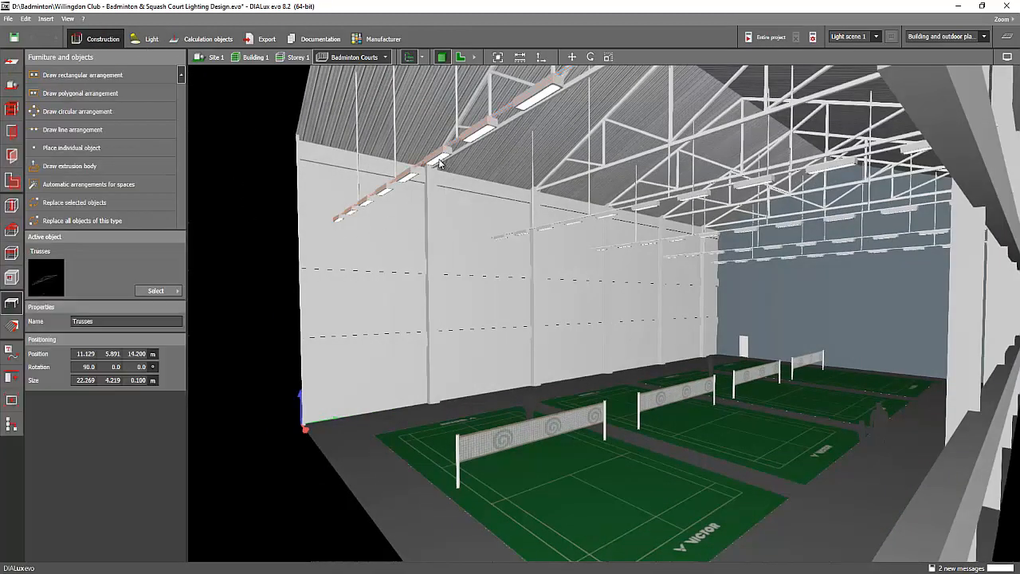
Step: Switch to Light mode and review the rows of Thorn luminaires along the court sides
left_click(150, 38)
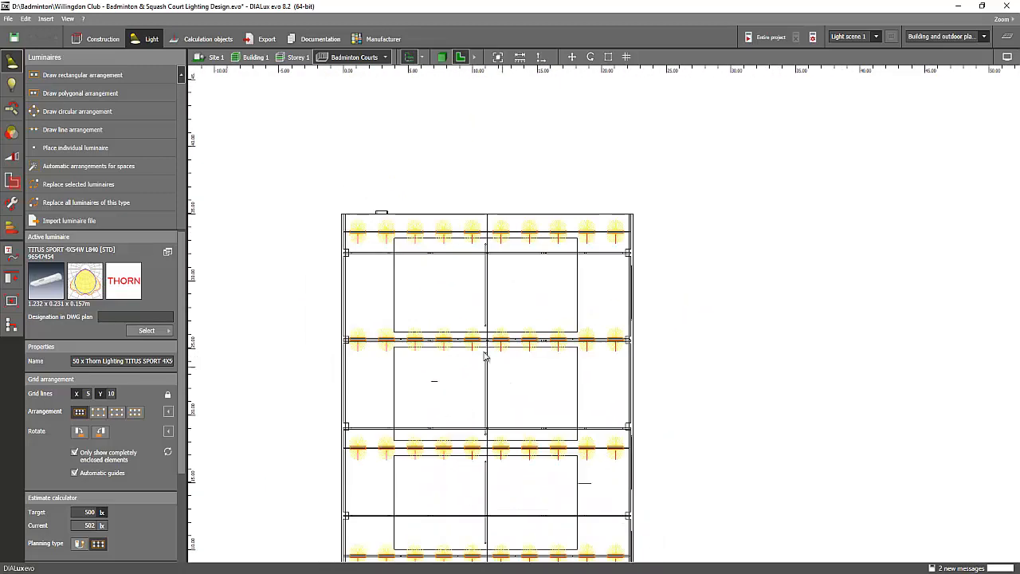
left_click(440, 57)
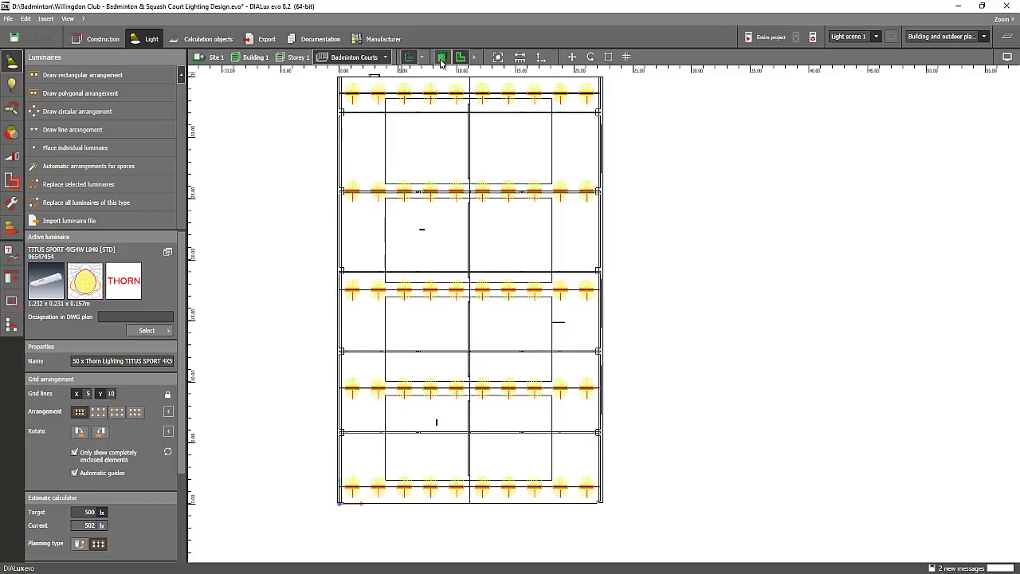
left_click(443, 57)
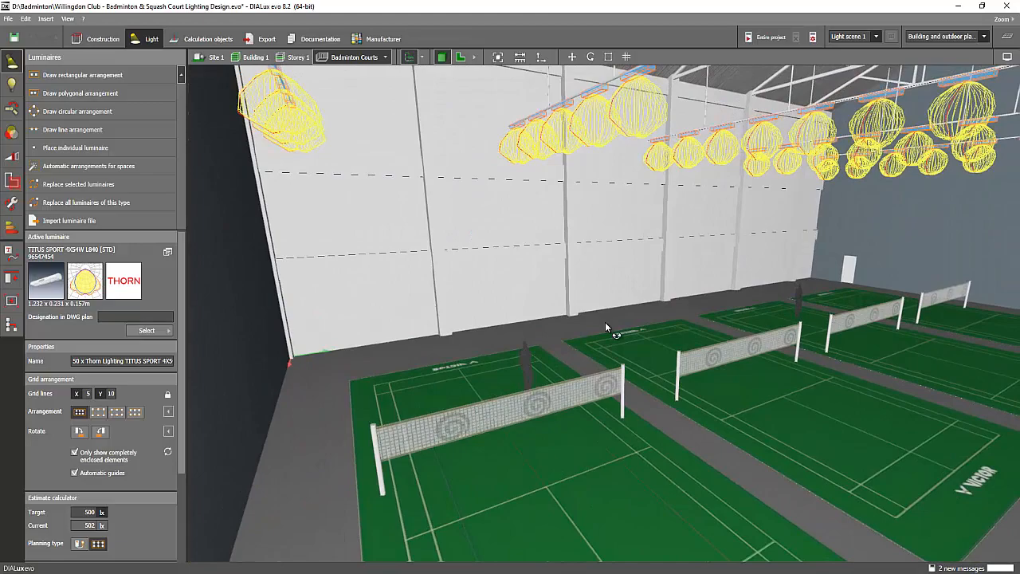
Step: Inspect the luminaire light distribution solids from several angles, then move to Calculation objects mode with its saved views
left_click_drag(606, 326, 582, 322)
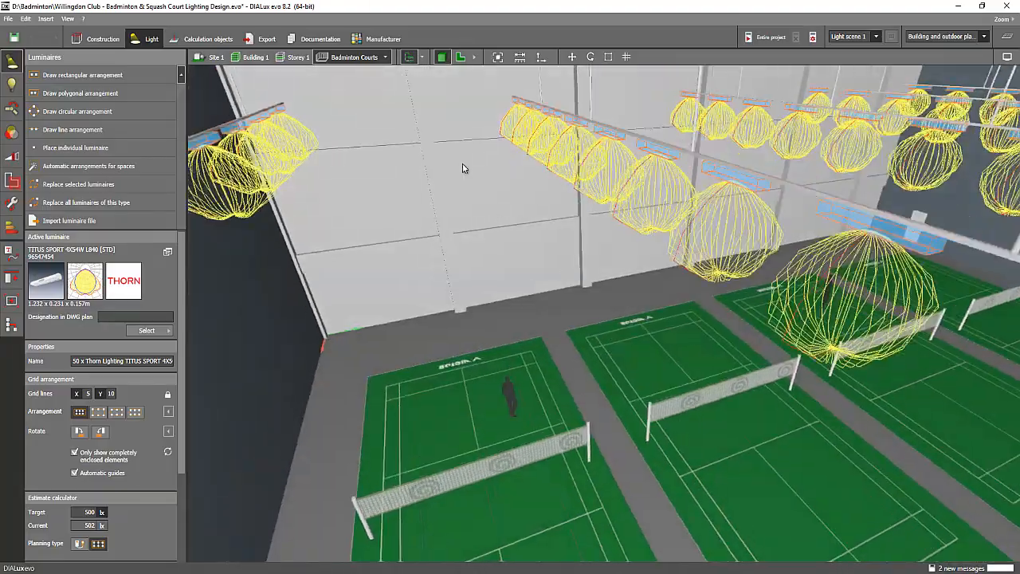
left_click_drag(466, 167, 613, 415)
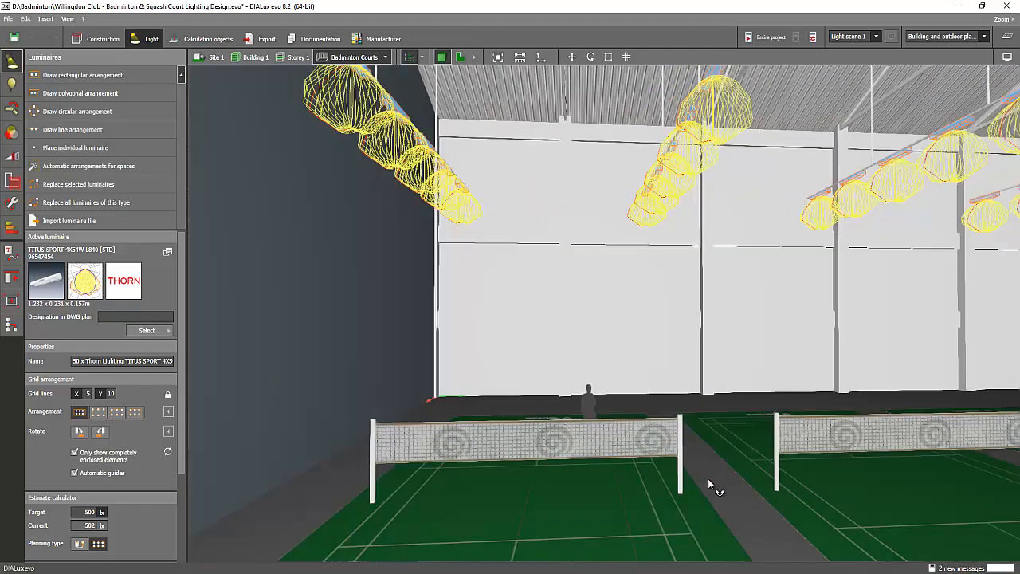
left_click_drag(710, 485, 721, 492)
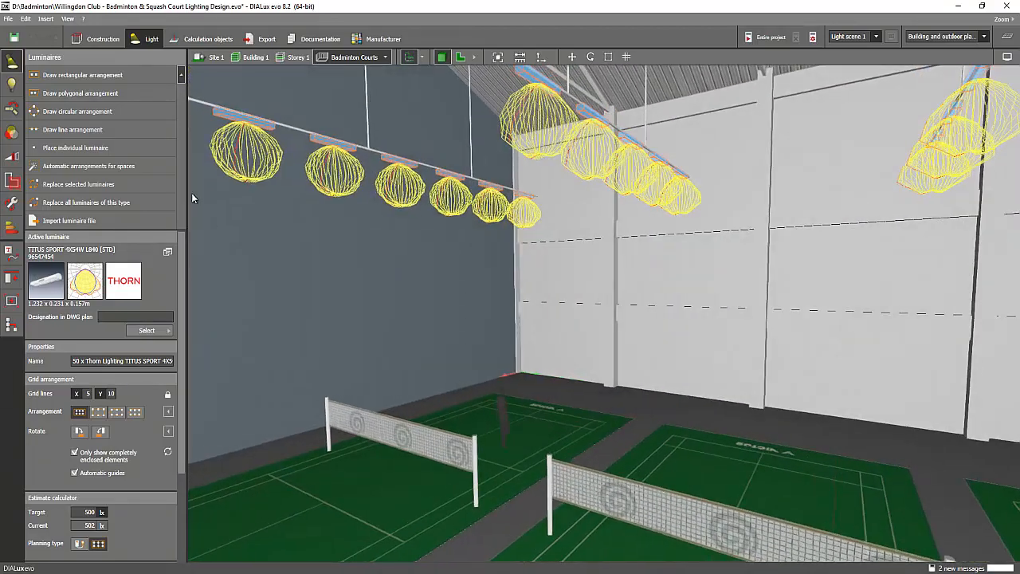
mouse_move(345, 245)
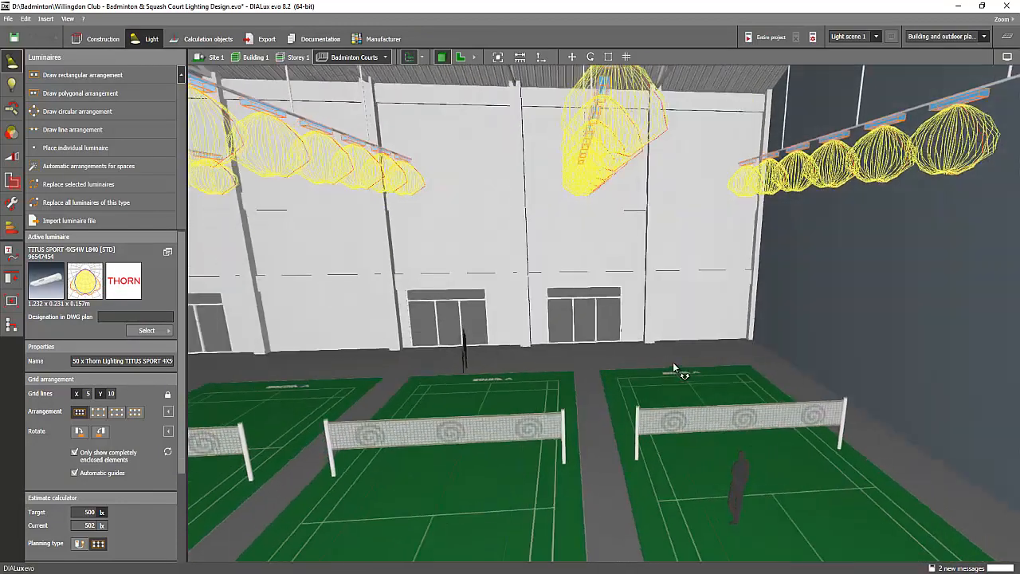
left_click_drag(673, 366, 816, 312)
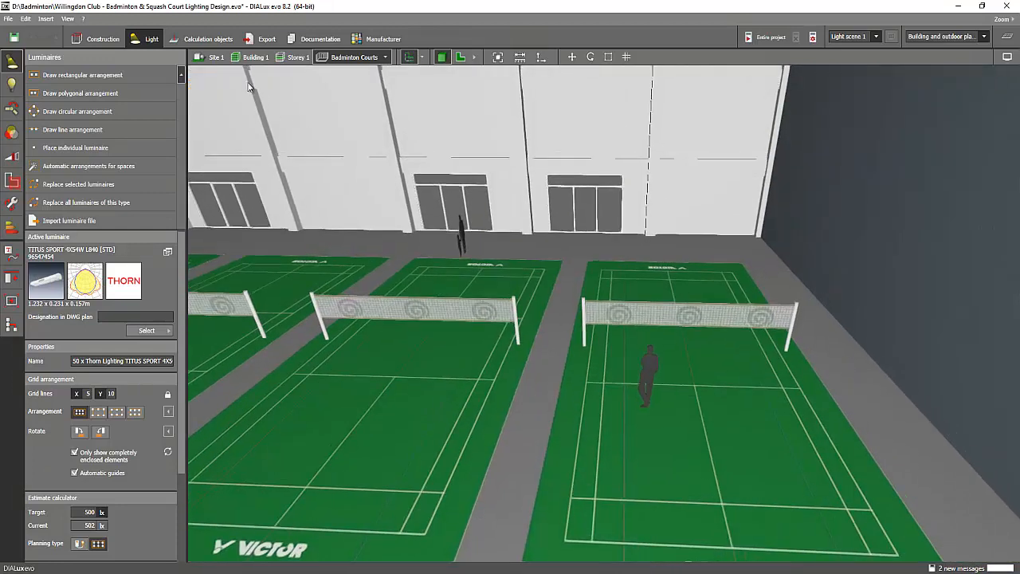
left_click(208, 38)
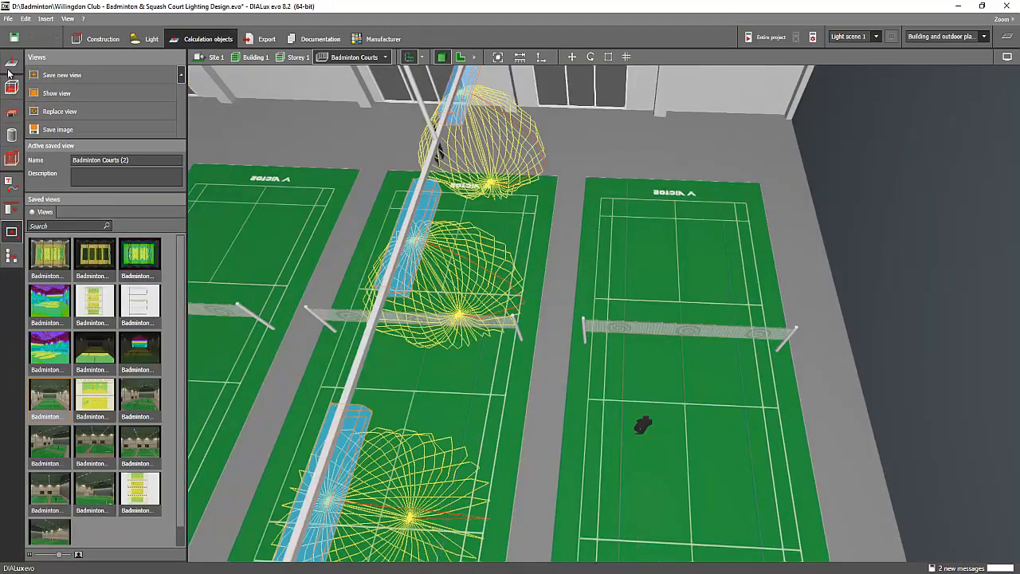
left_click(209, 39)
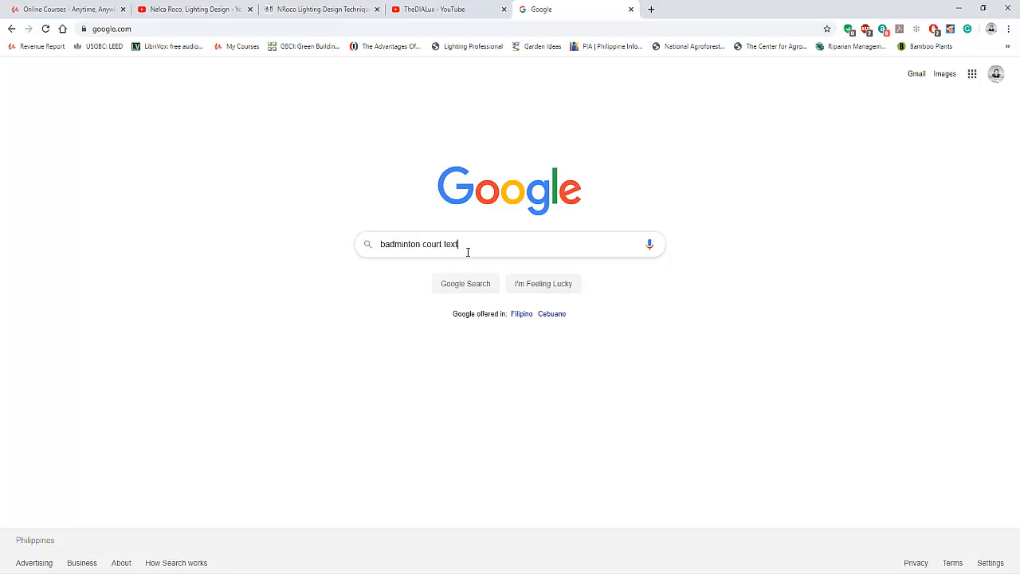
Step: Submit the Google search for 'badminton court texture'
key("enter")
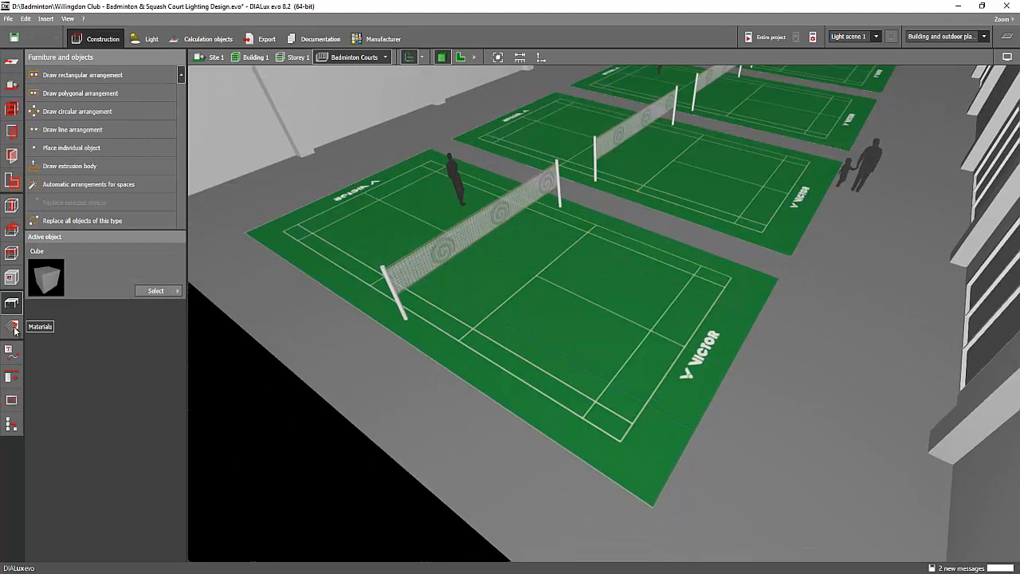
Step: Pick up the green badminton court material from the scene and review it across all courts before moving to calculation objects
left_click(13, 327)
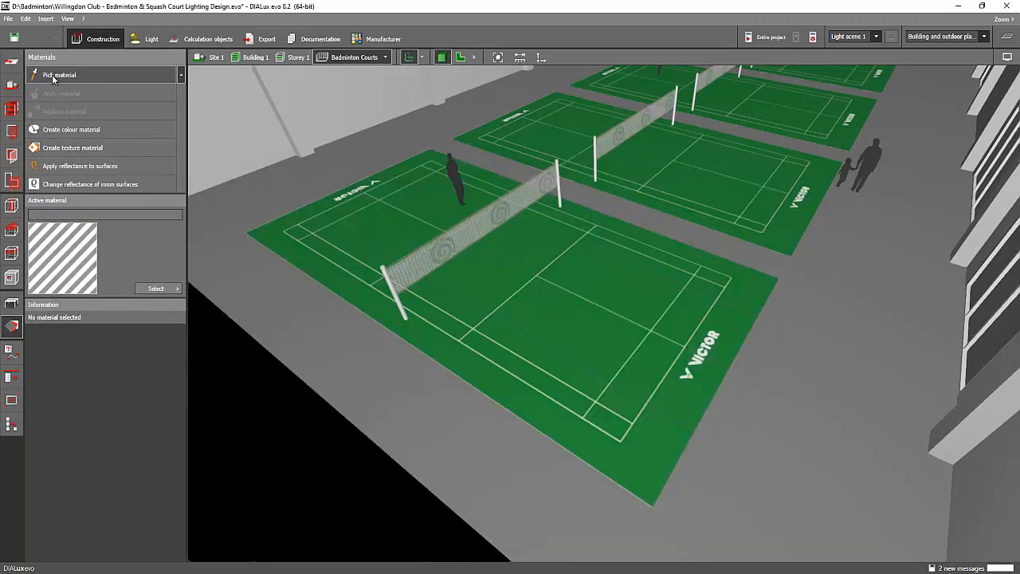
left_click(61, 75)
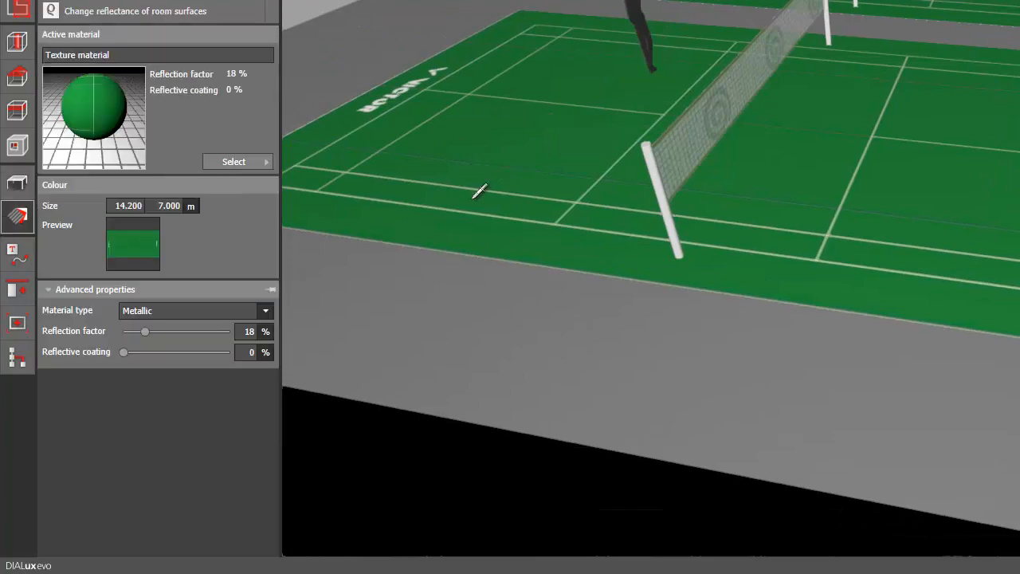
left_click_drag(479, 191, 637, 301)
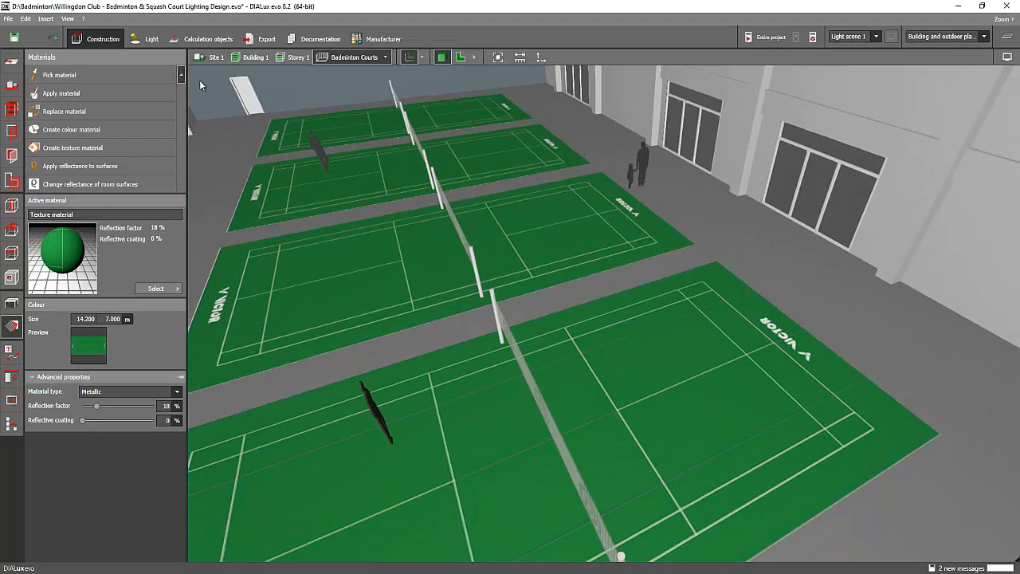
left_click(207, 39)
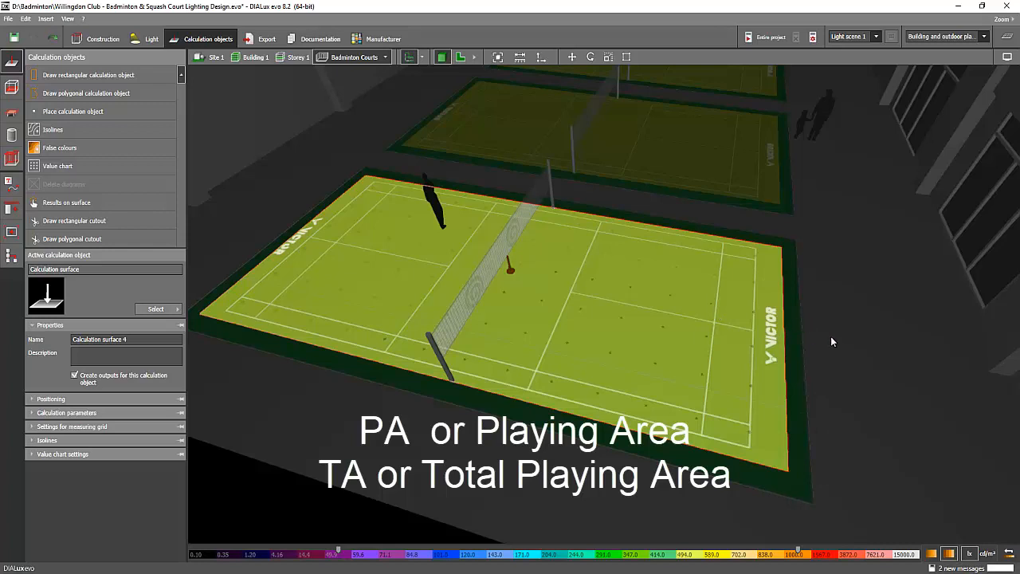
mouse_move(772, 328)
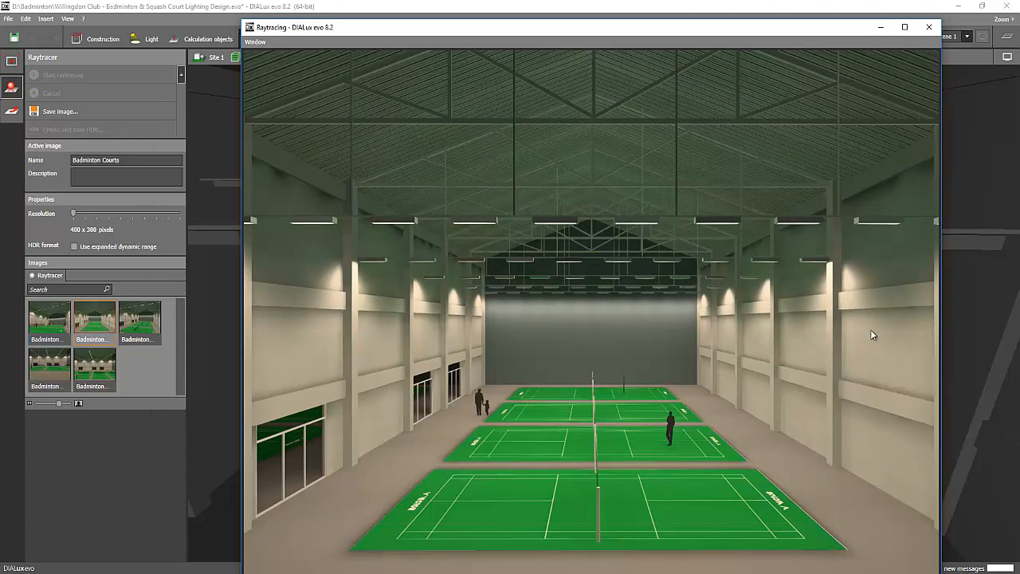
mouse_move(443, 361)
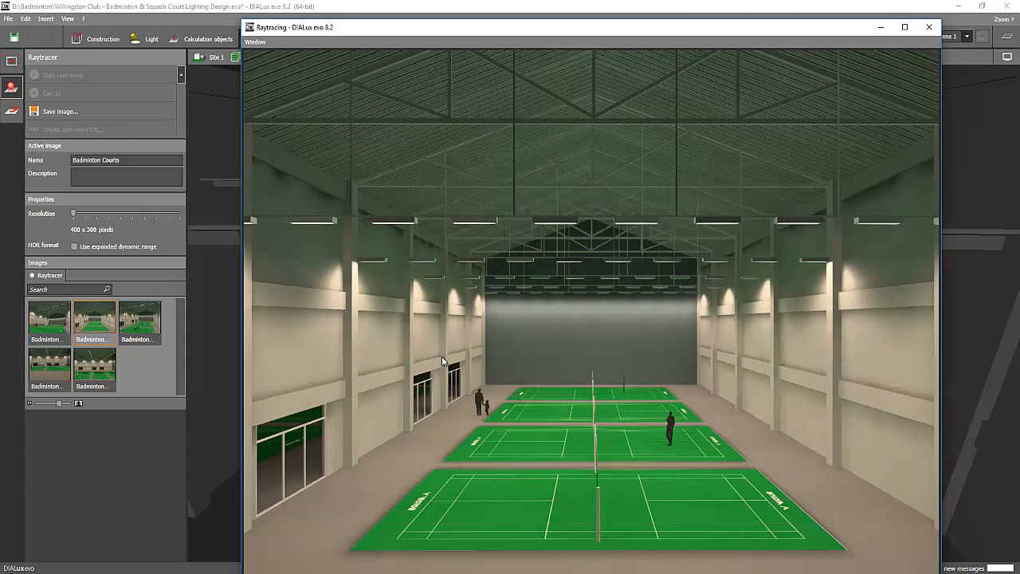
mouse_move(393, 374)
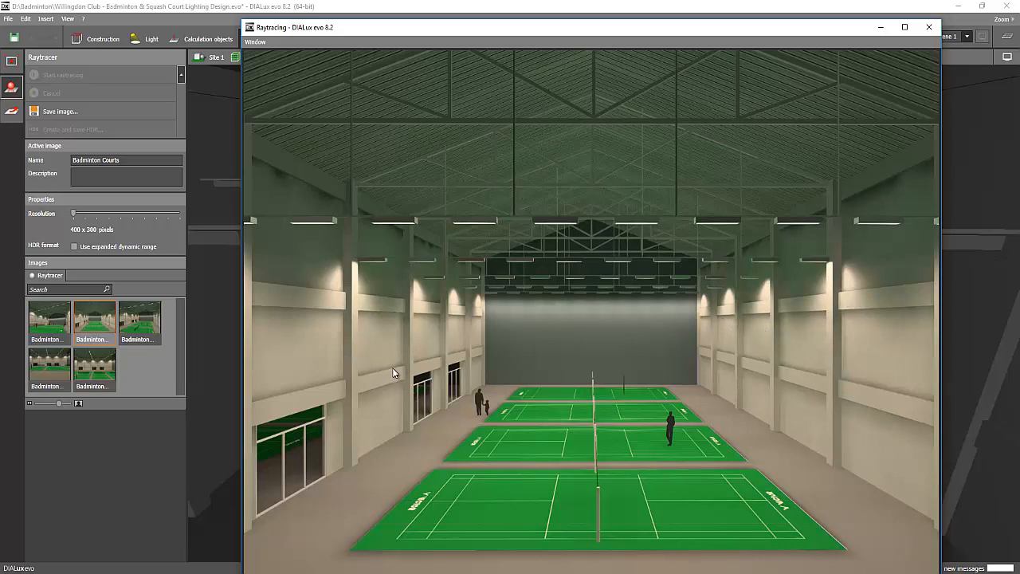
mouse_move(456, 389)
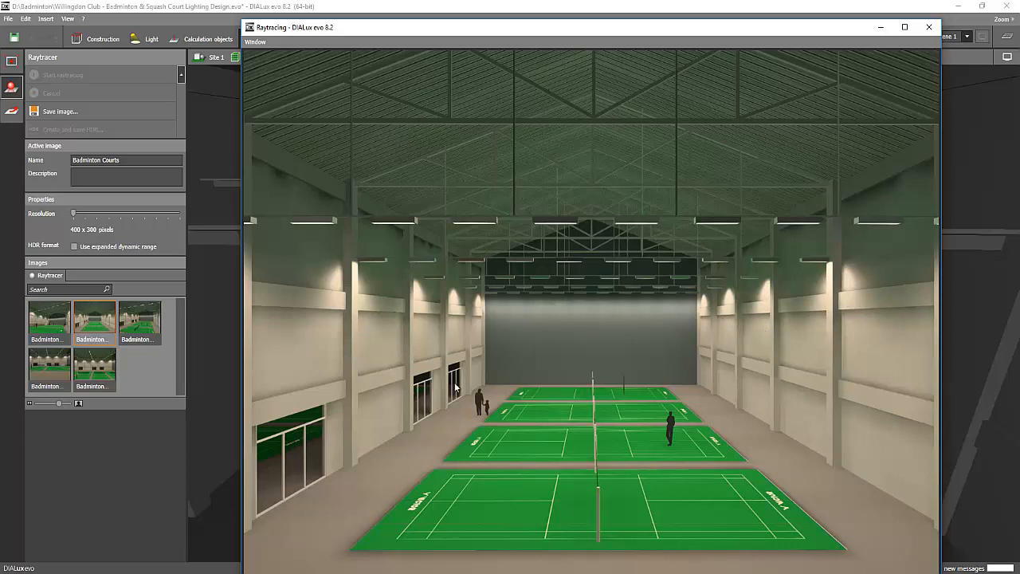
mouse_move(845, 415)
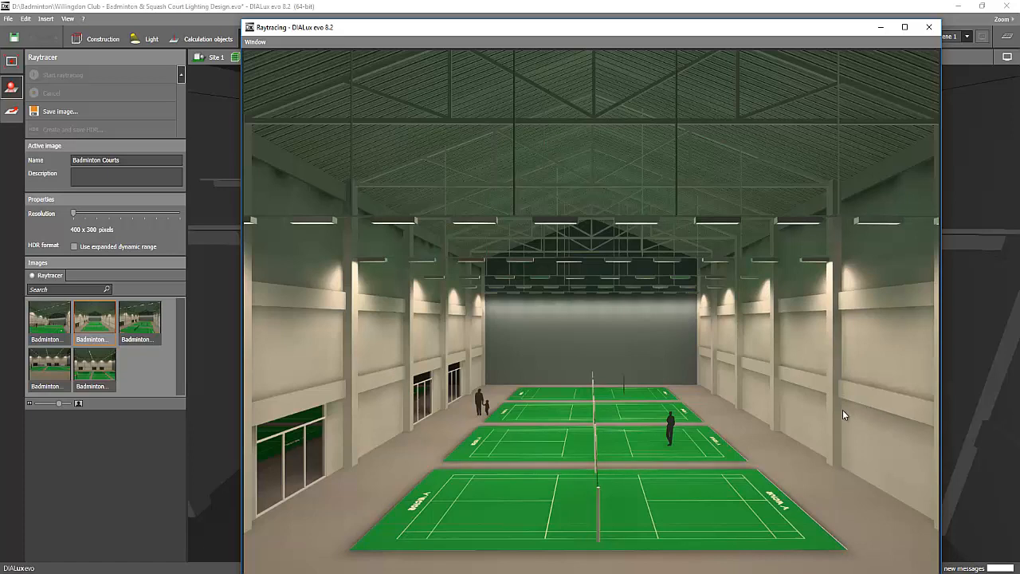
mouse_move(835, 421)
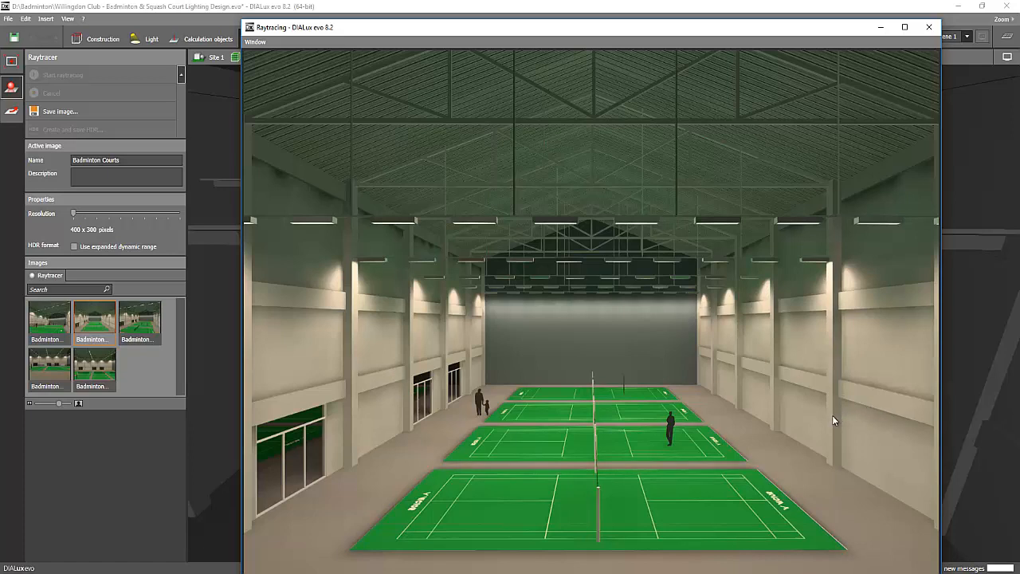
mouse_move(826, 426)
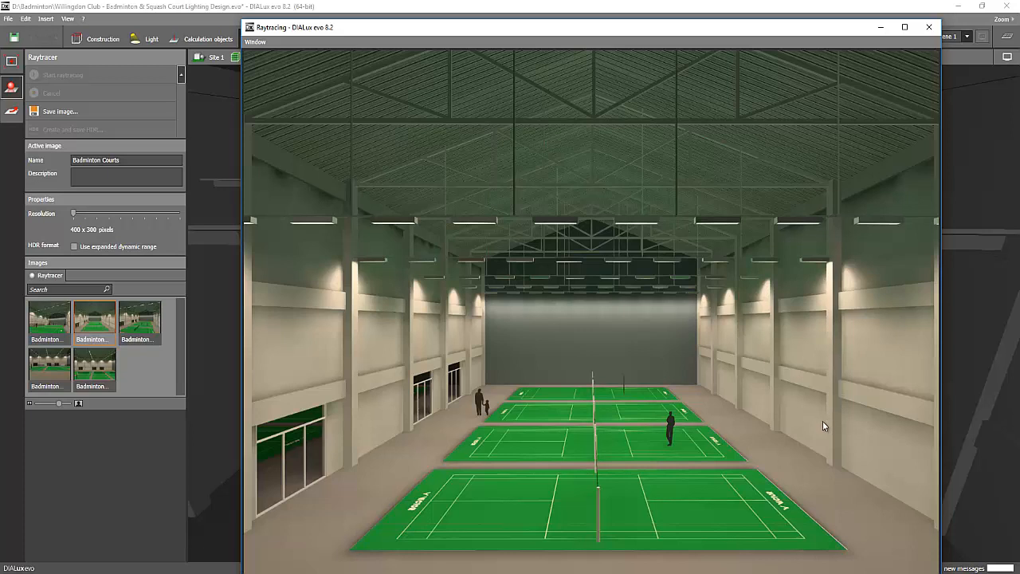
mouse_move(821, 431)
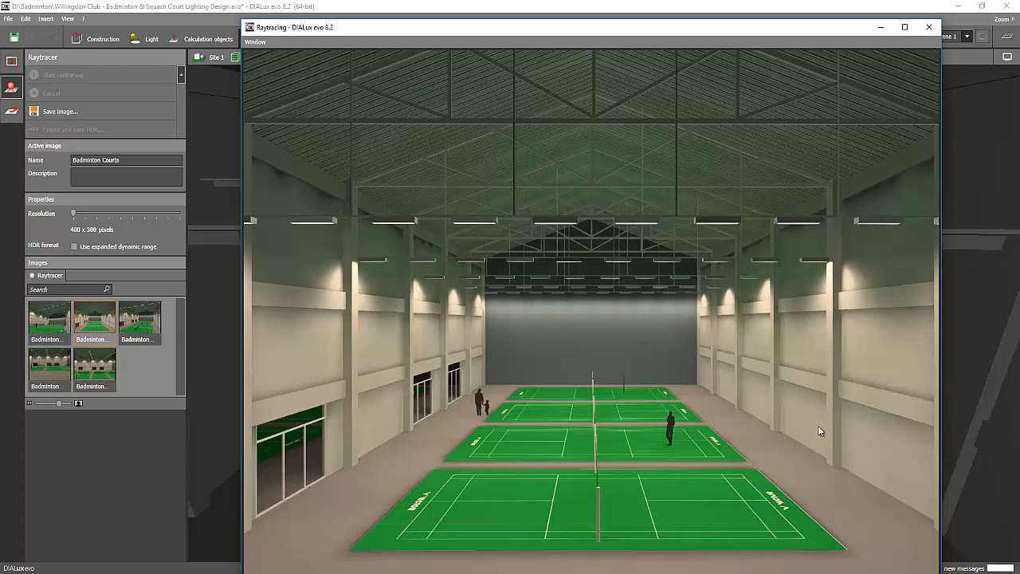
mouse_move(794, 421)
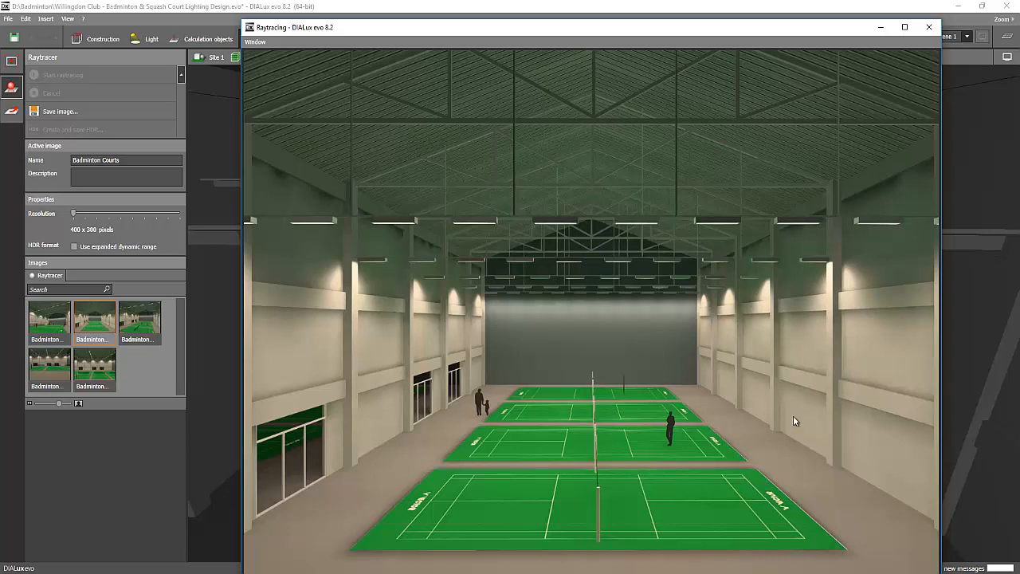
mouse_move(801, 427)
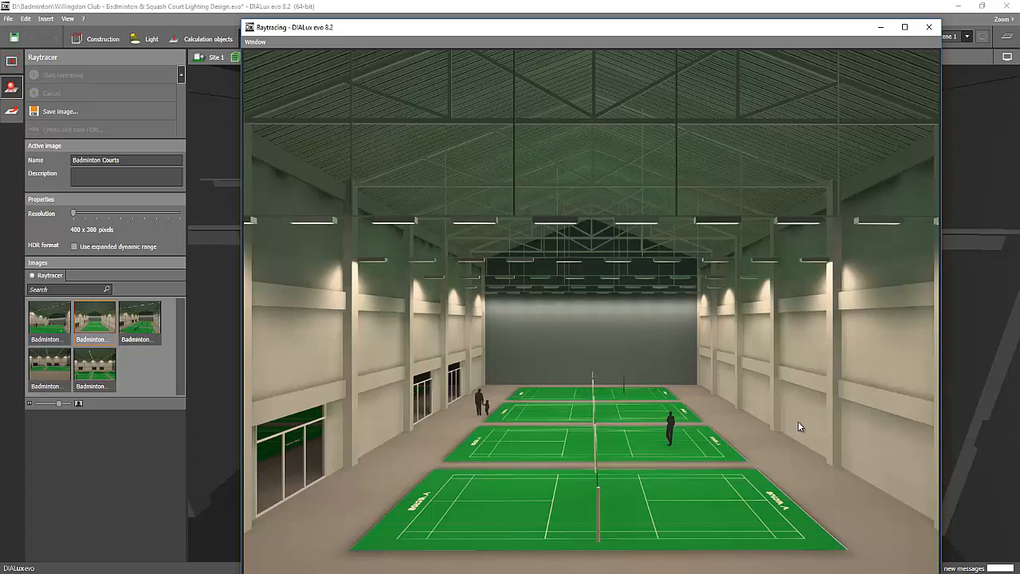
mouse_move(235, 347)
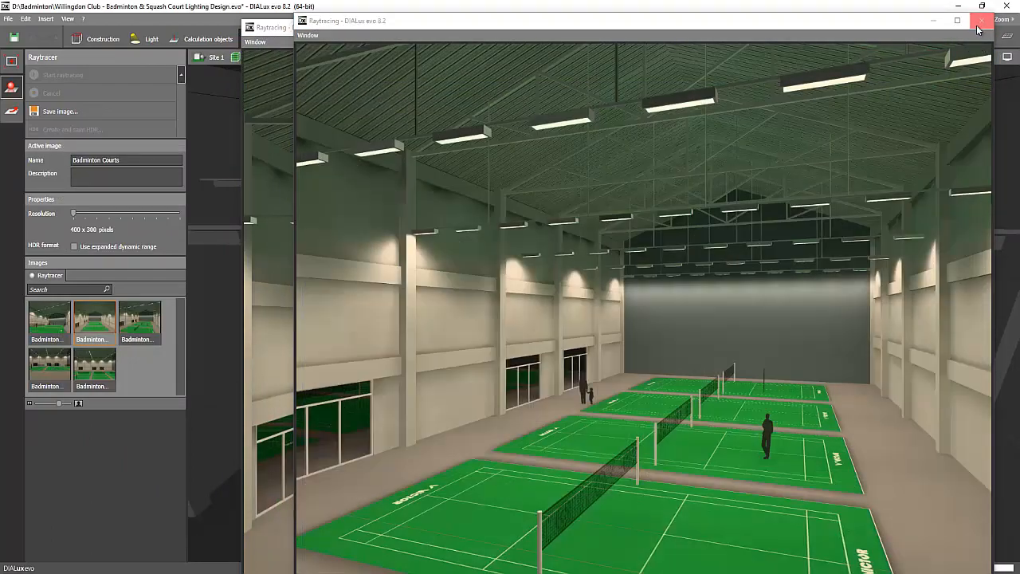
Step: Close the Raytracing window to return to the hall's 3D model
left_click(981, 22)
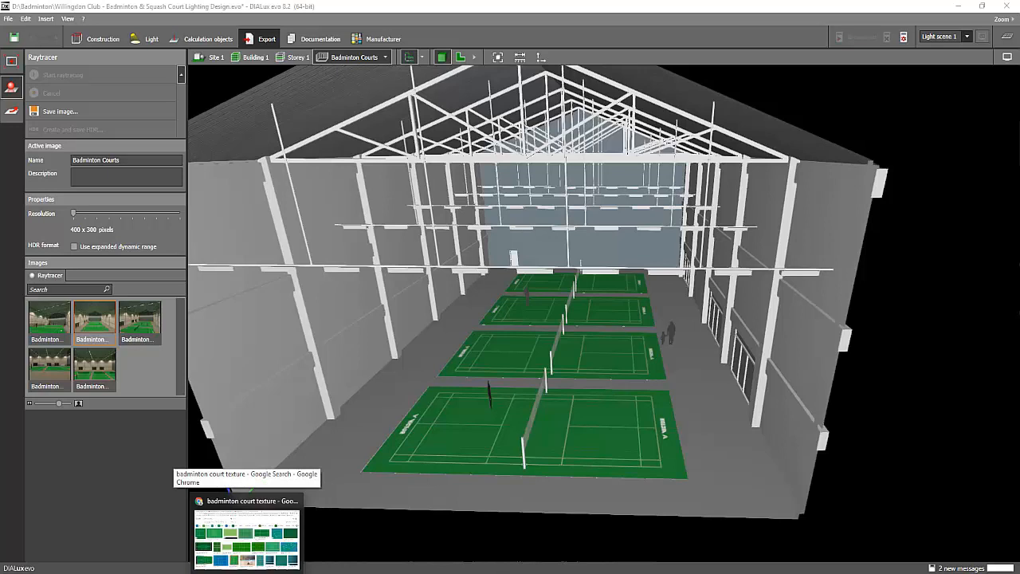
Step: Bring the Chrome browser with the Udemy instructor course list to the front
left_click(247, 501)
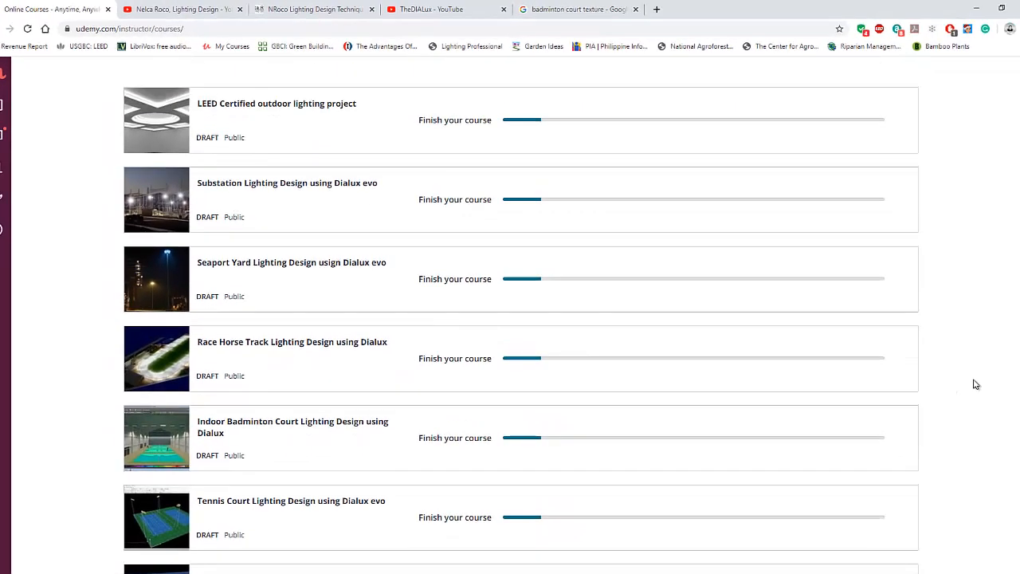
Step: Scroll the Udemy courses to the badminton draft course and switch to the YouTube channel tab
scroll("down", 3)
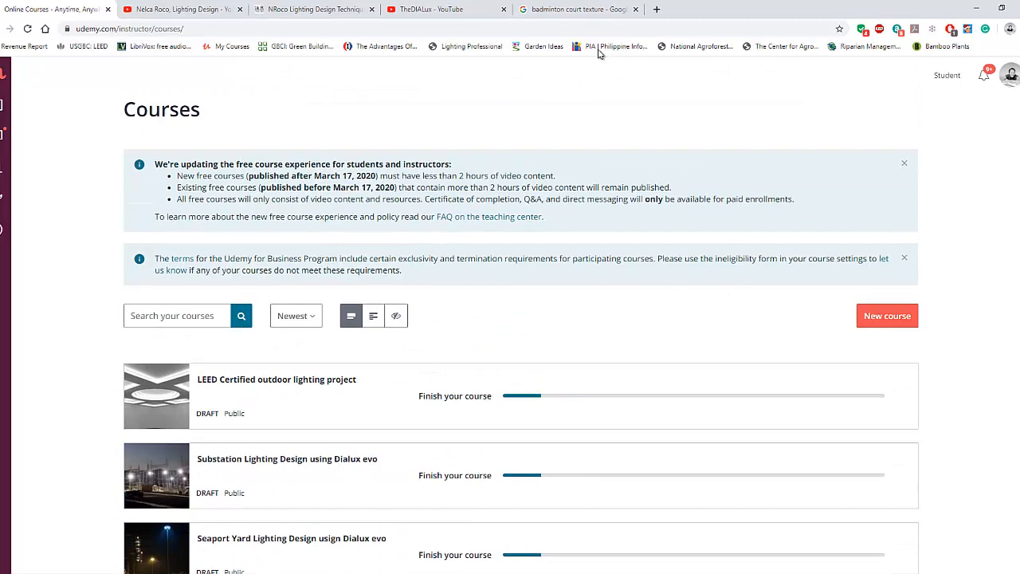
scroll("down", 3)
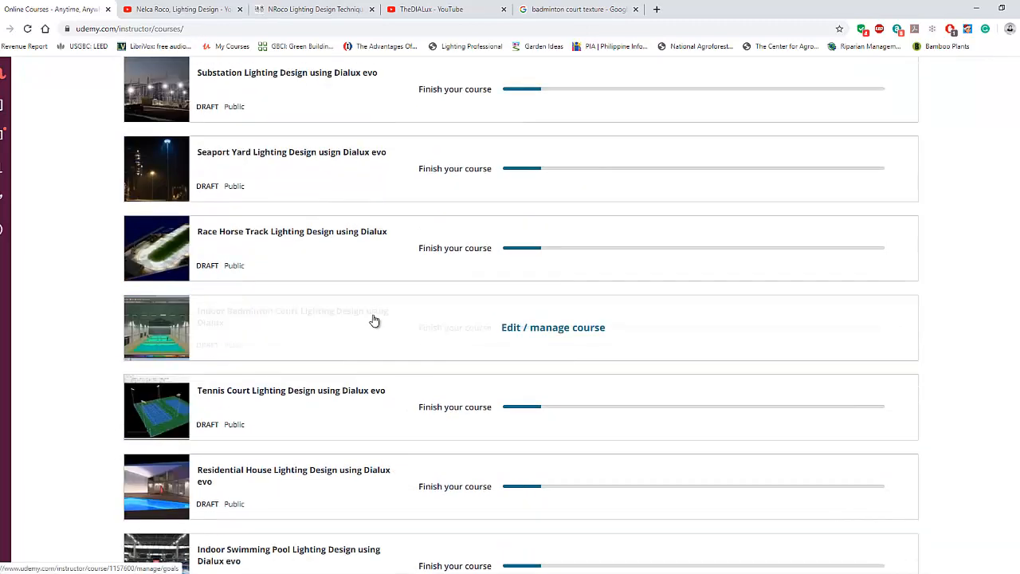
mouse_move(226, 175)
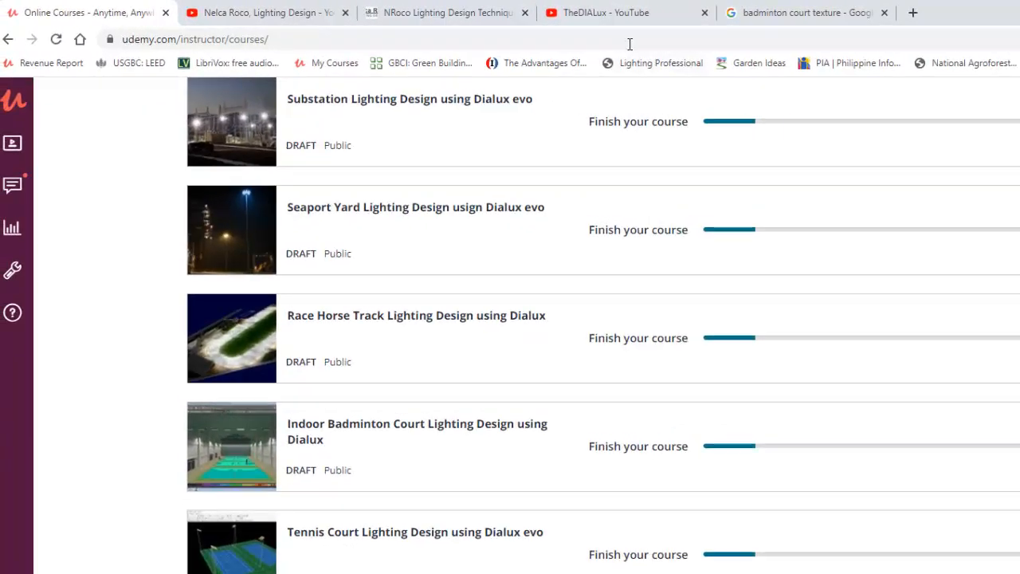
left_click(268, 12)
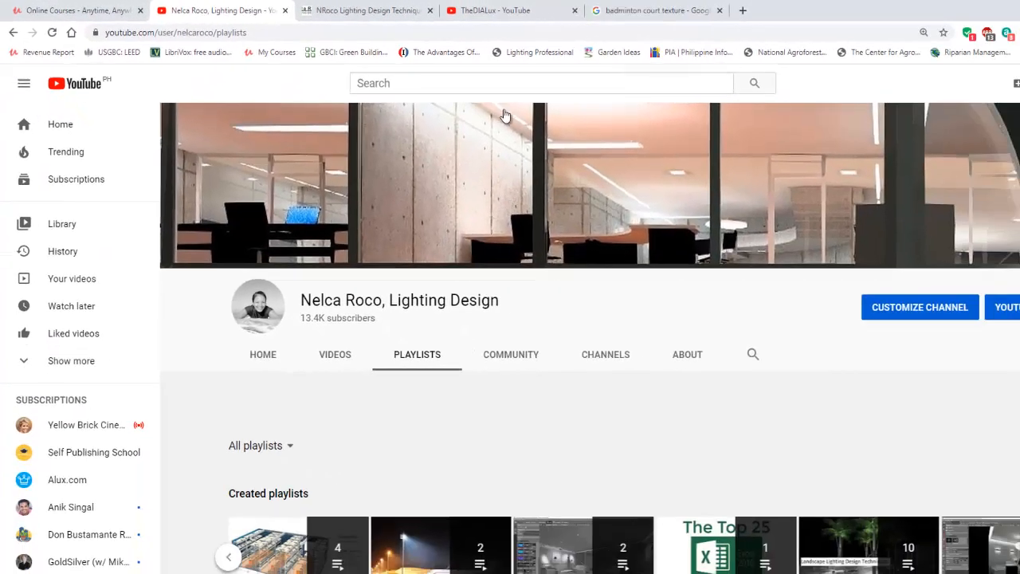
Step: Browse the lighting design website's latest designs, then view the YouTube badminton DIALux comment notification
left_click(449, 10)
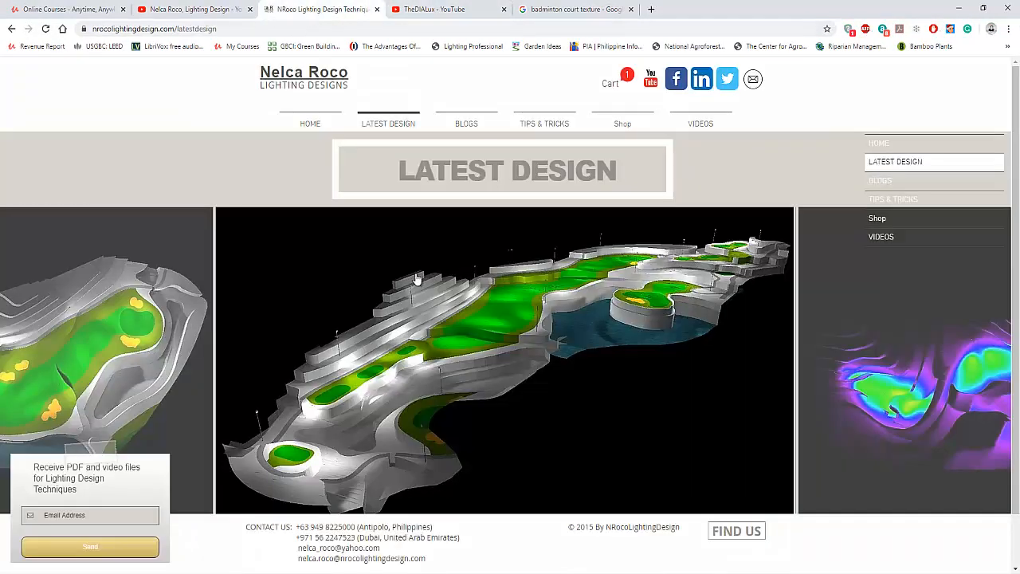
mouse_move(634, 373)
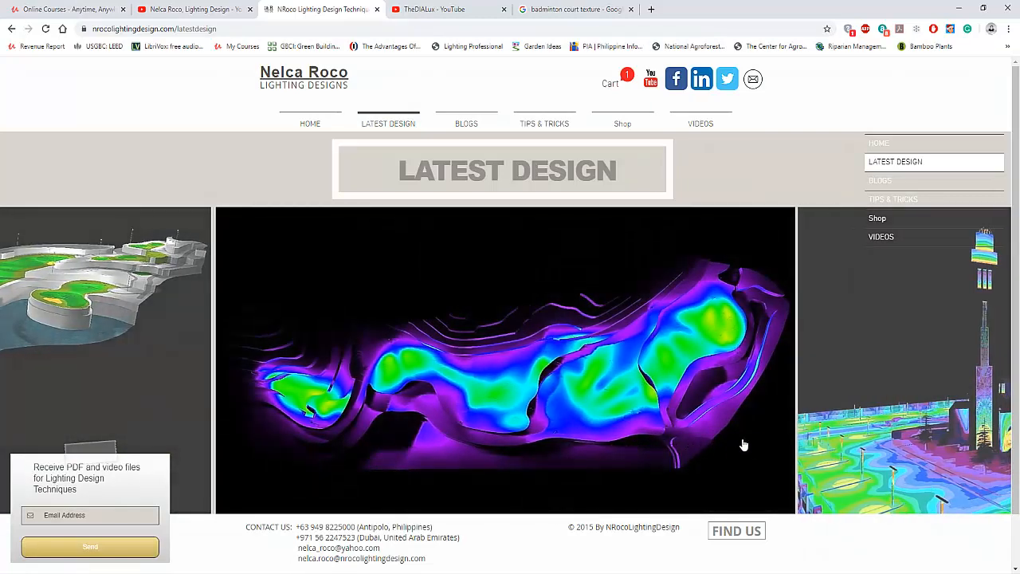
mouse_move(724, 459)
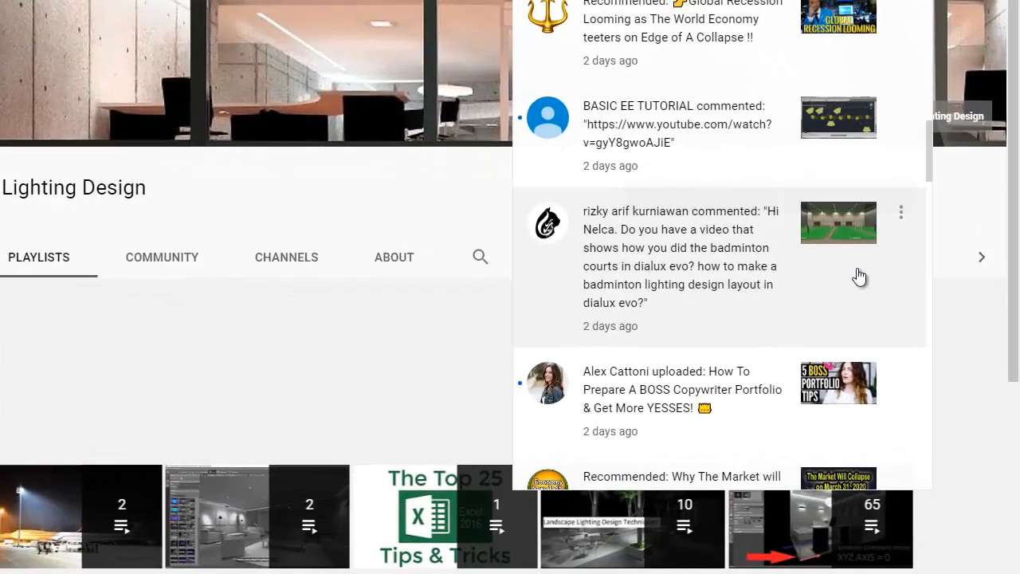
mouse_move(864, 327)
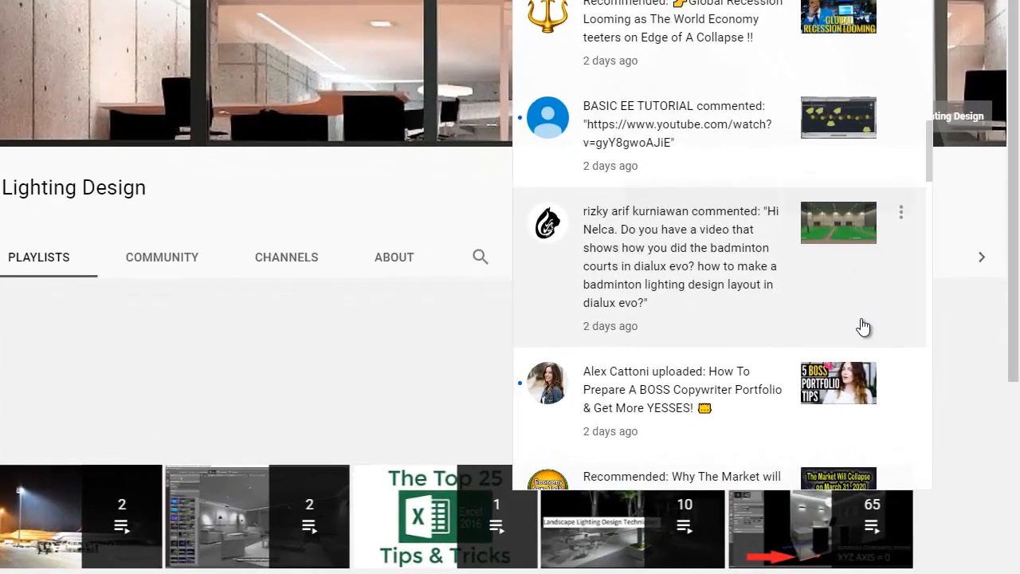
scroll("down", 3)
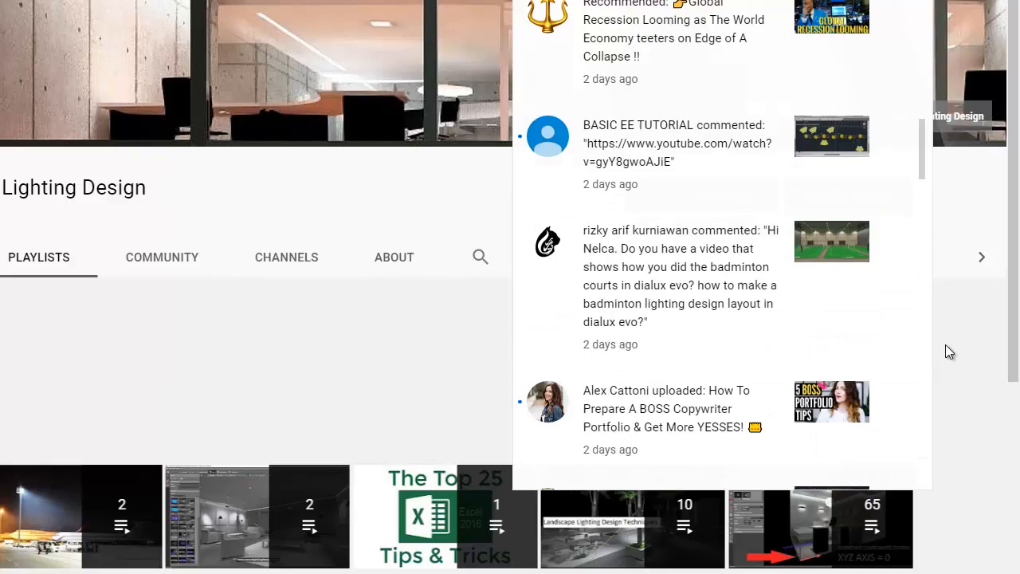